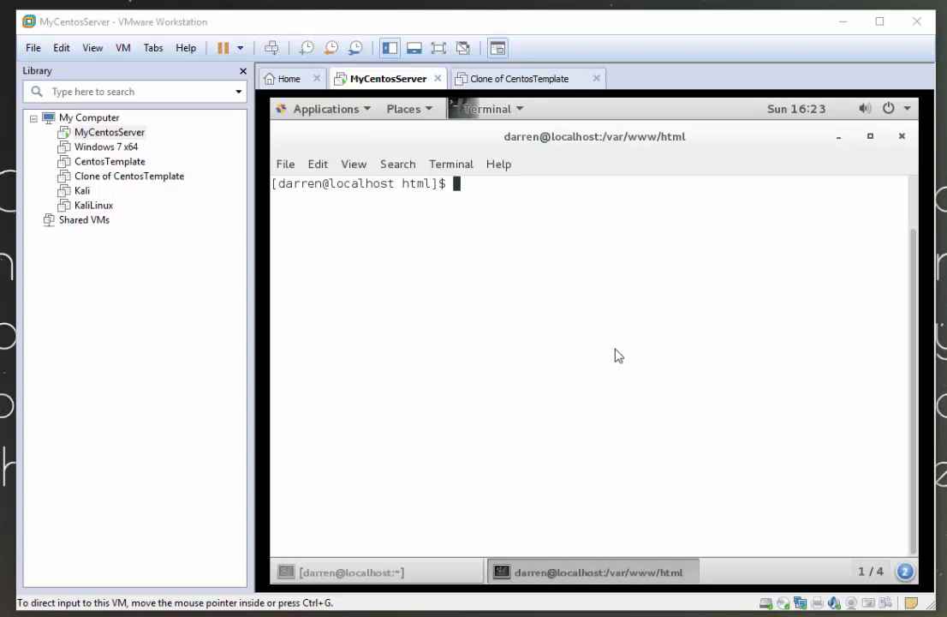
mouse_move(474, 184)
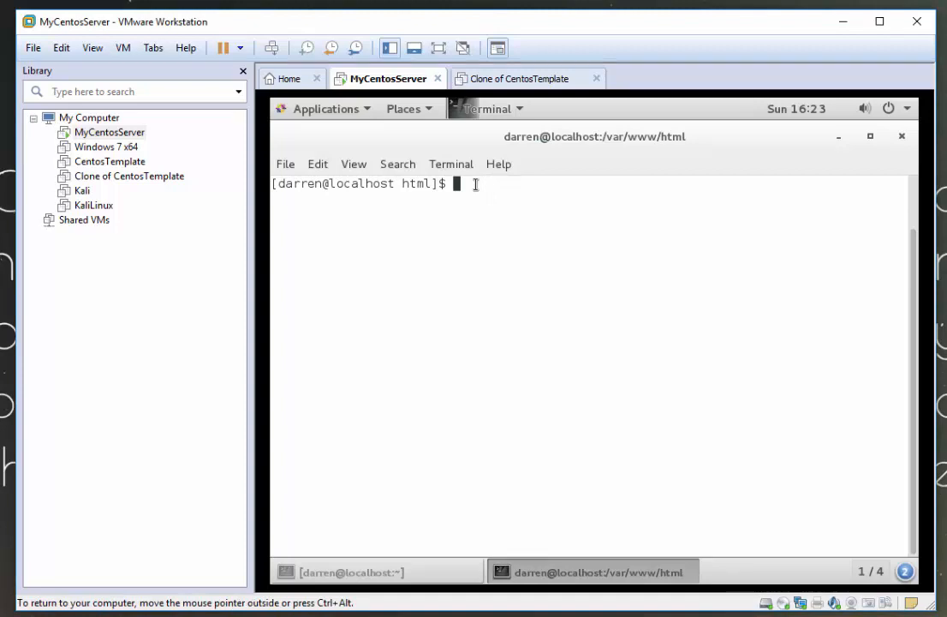
Run pwd to confirm the terminal is in /var/www/html
type("pwd")
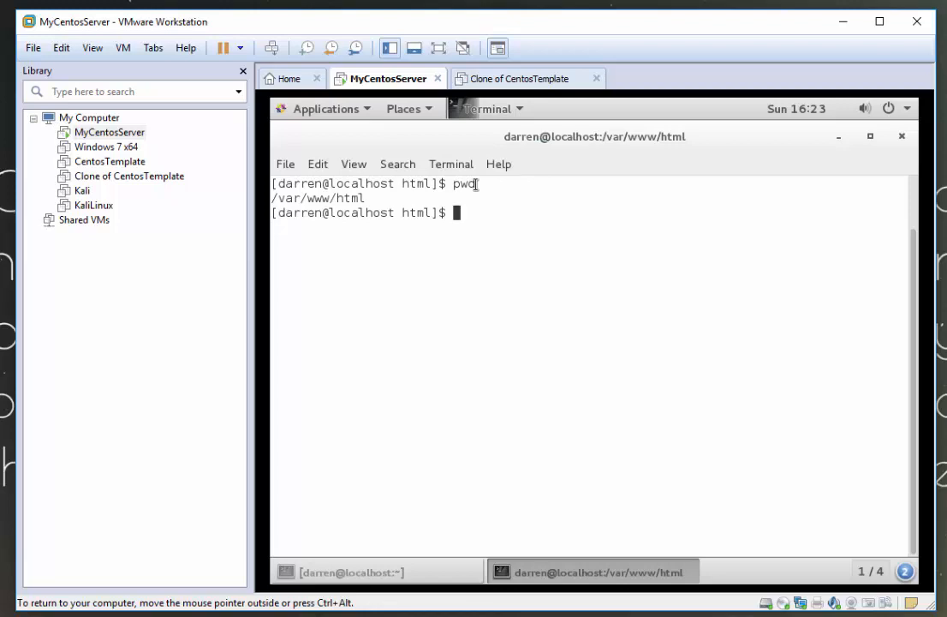
In /var/www/html, create the site1 and site2 folders with sudo mkdir and list them
type("cd")
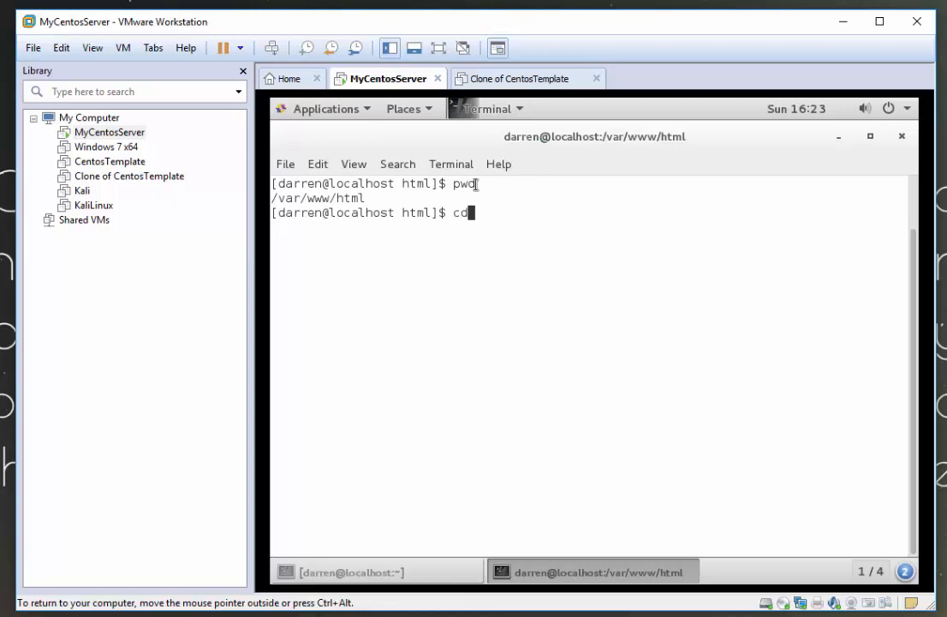
type("/var/w")
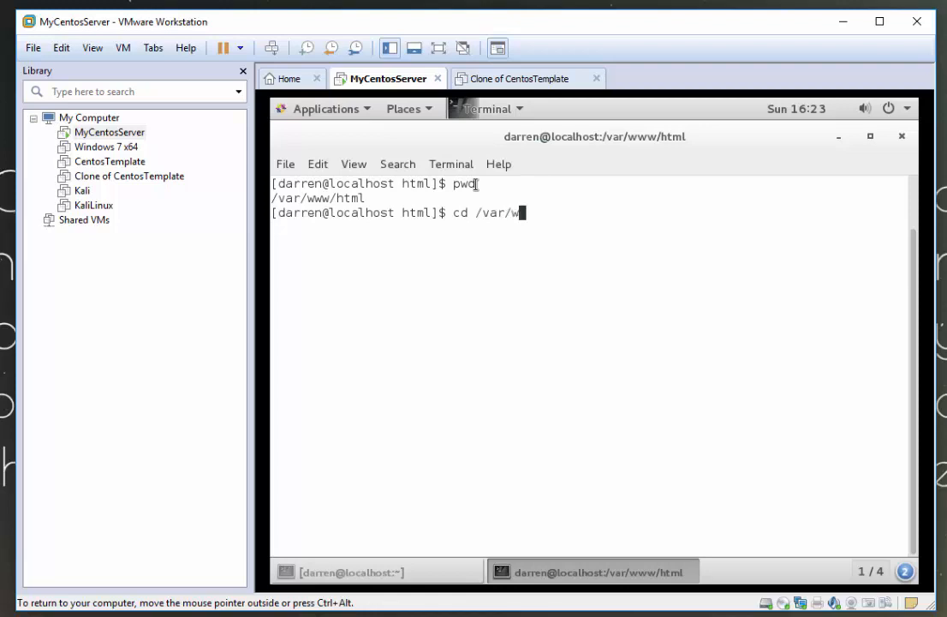
type("ww/html/")
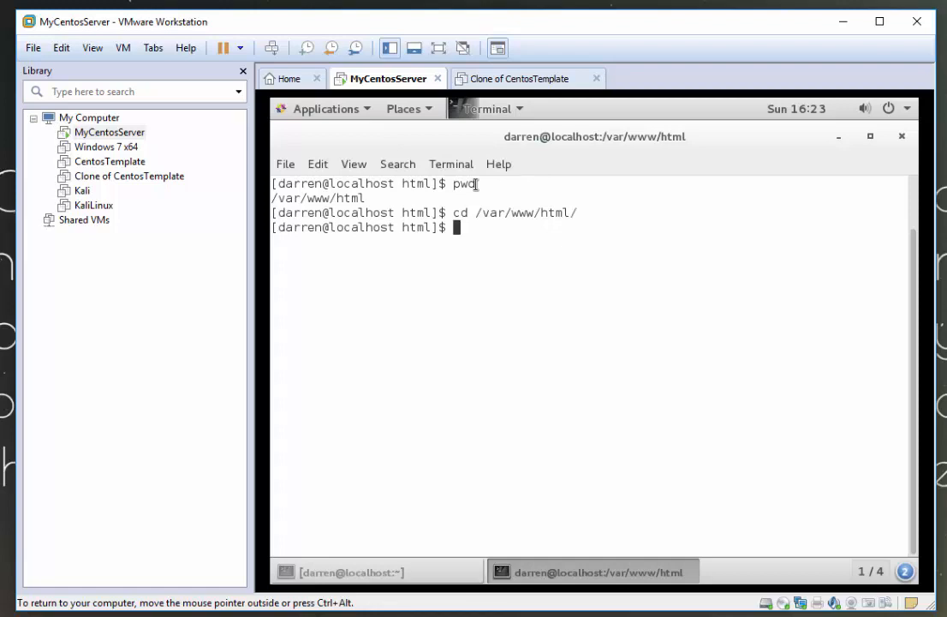
type("sudo")
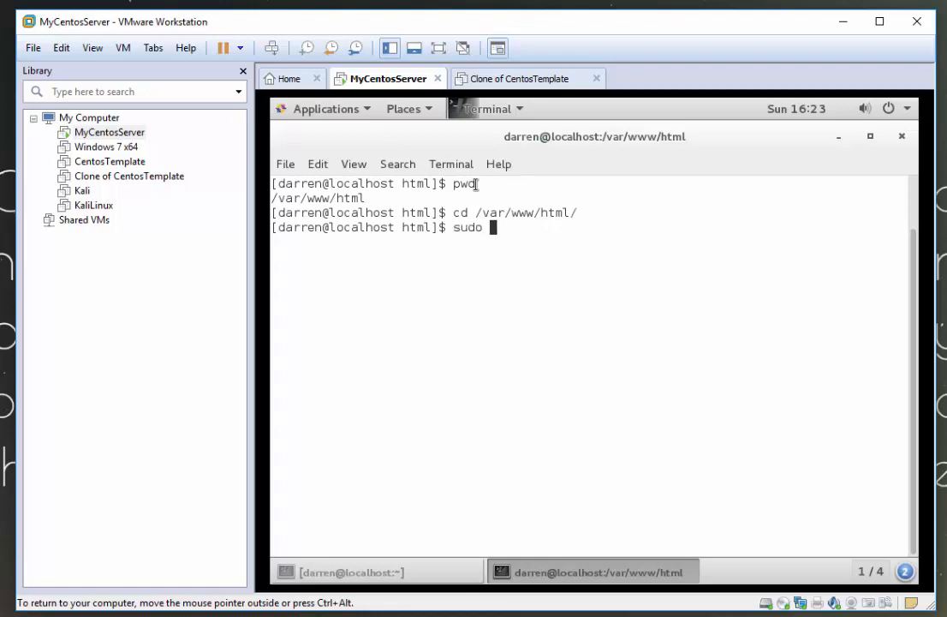
type("mkdir")
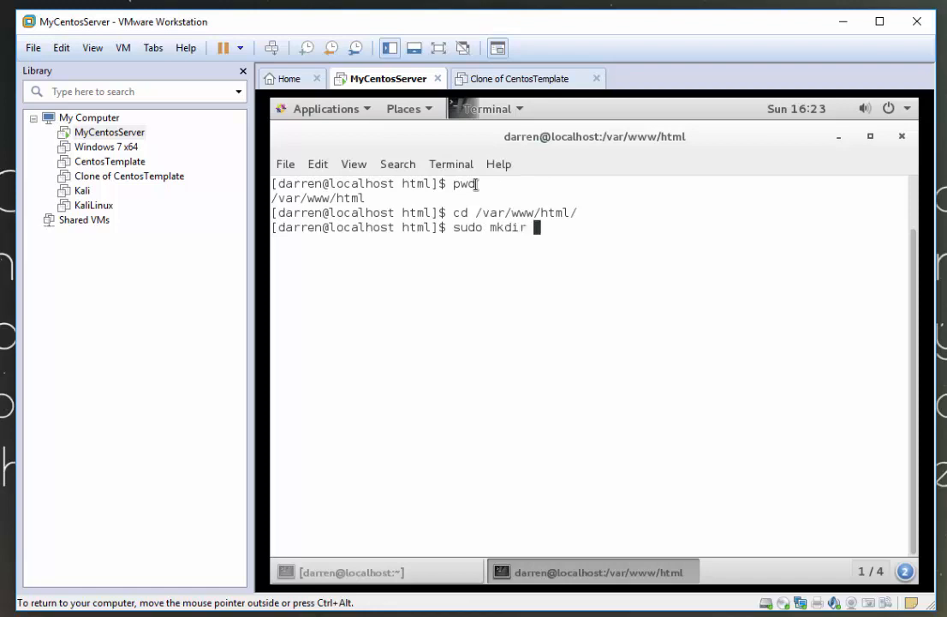
type("site1")
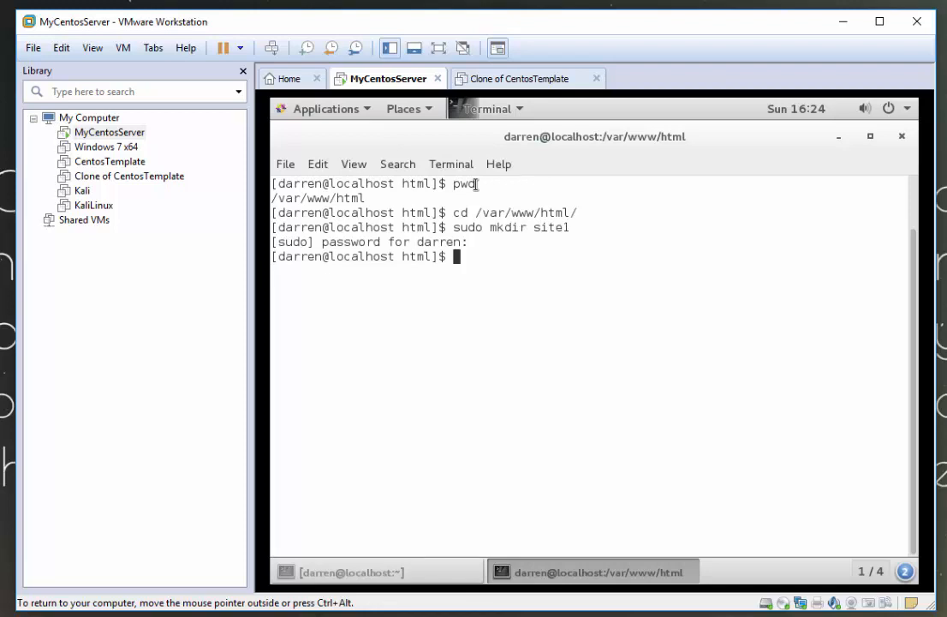
type("sudo mkdir site1")
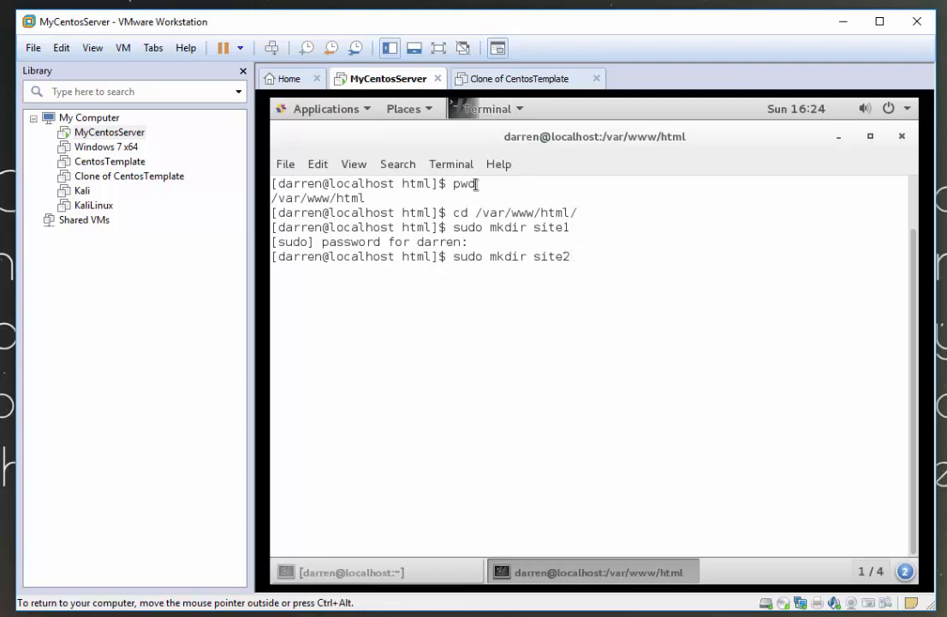
key("Return")
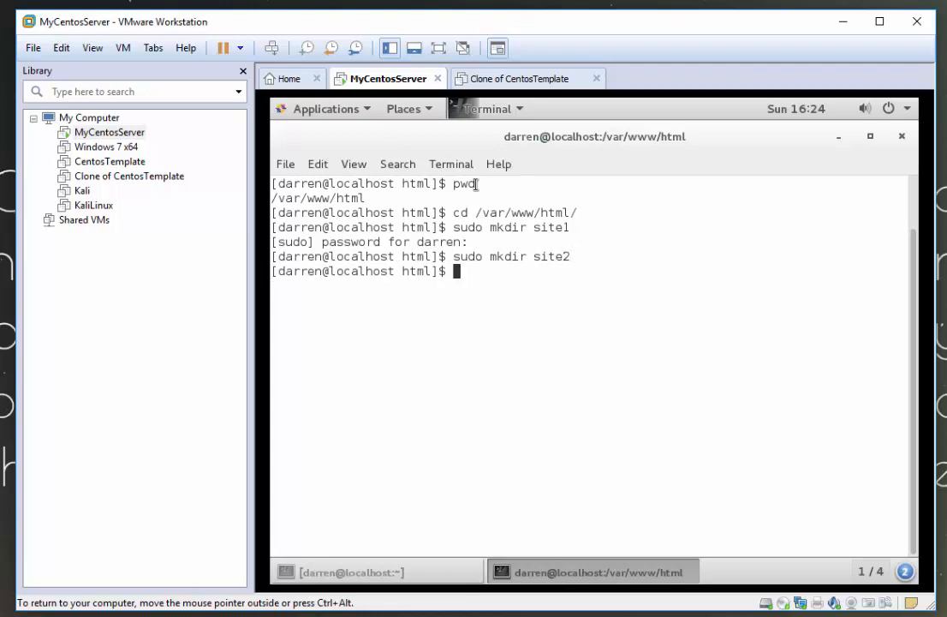
type("ls")
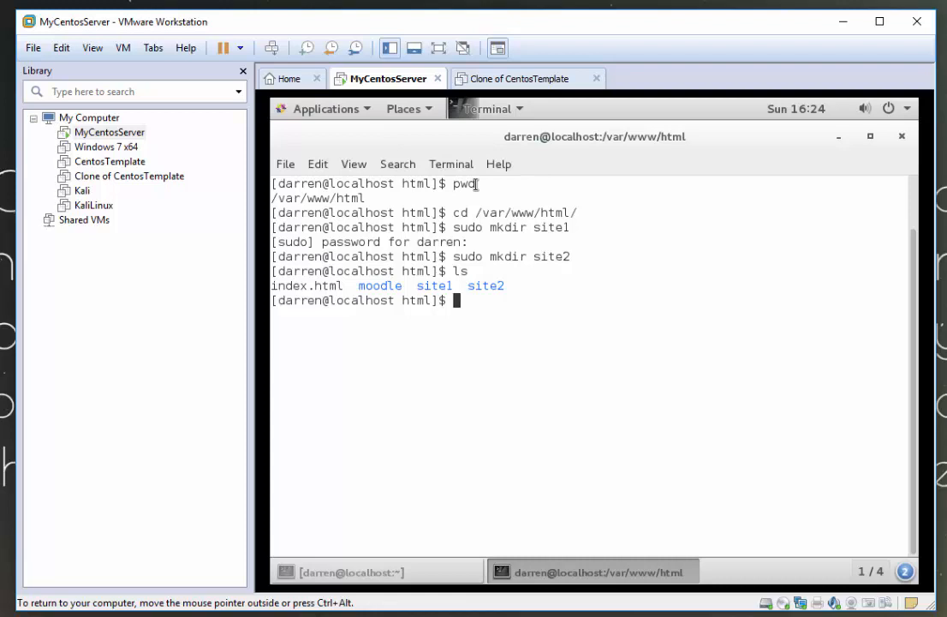
Recursively set apache:apache ownership on site1 and then site2 with sudo chown -R
type("sudo chown")
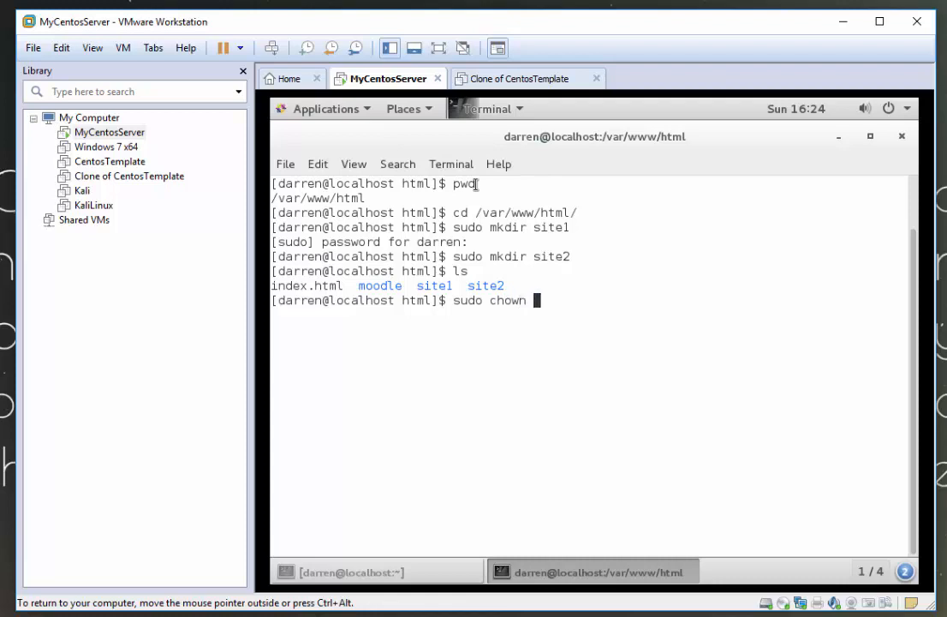
type("apache")
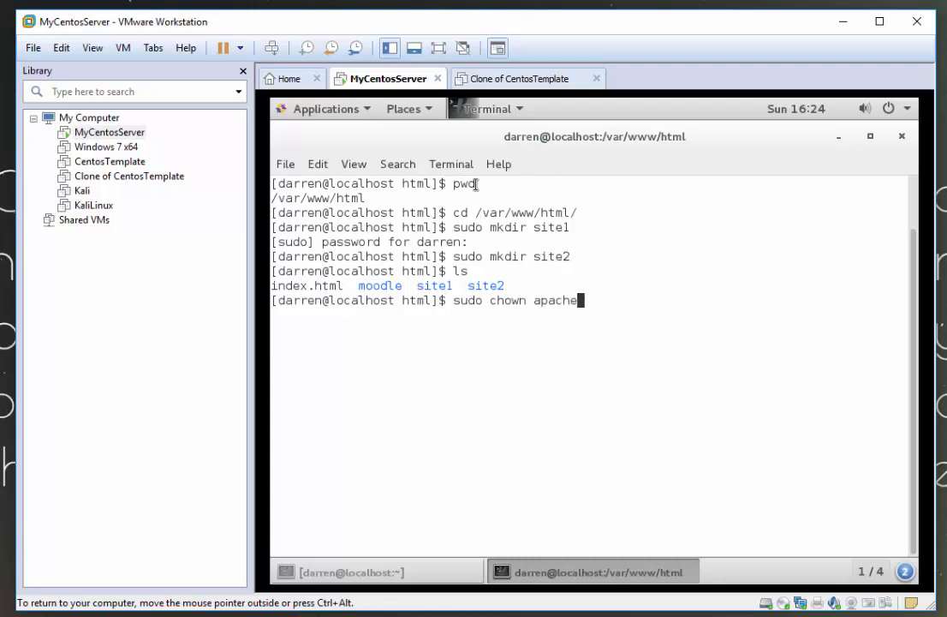
type(":apache -")
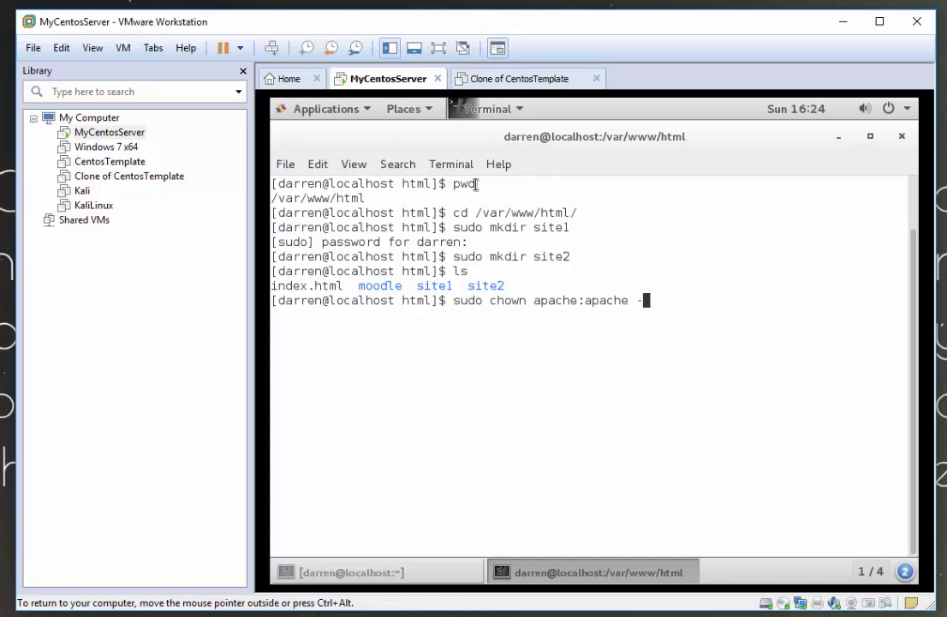
type("R")
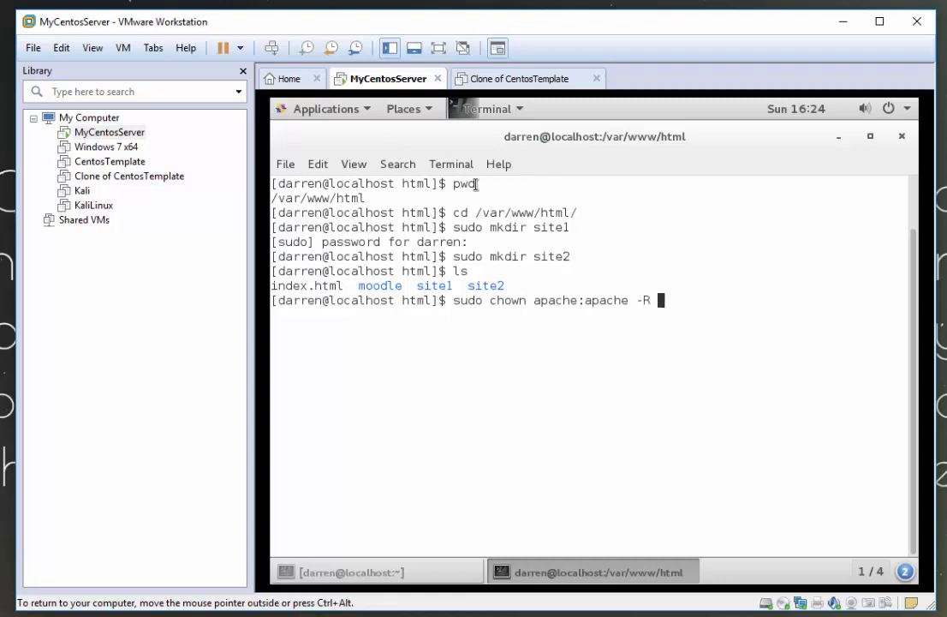
type("site1")
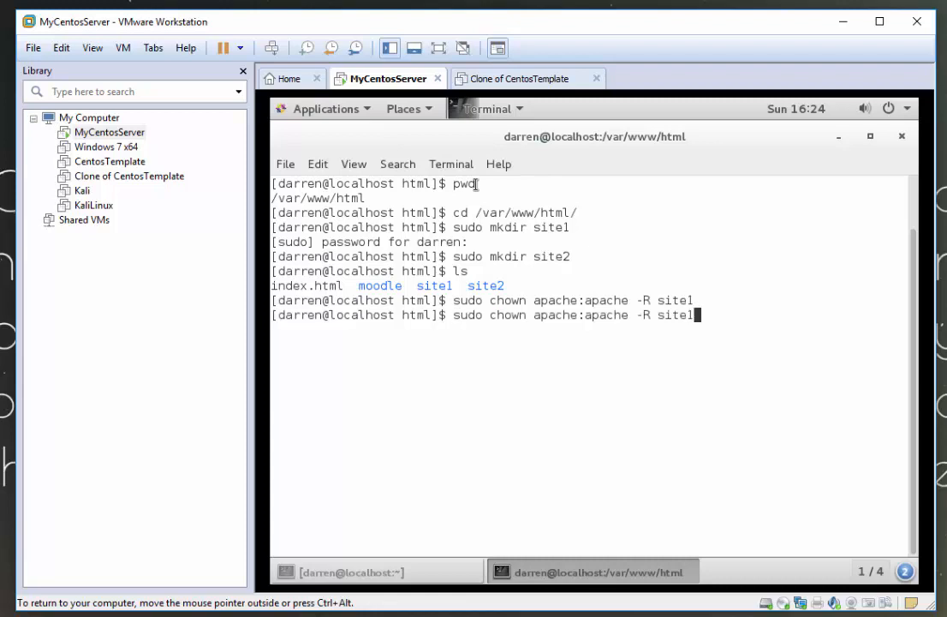
key("Backspace")
type("2")
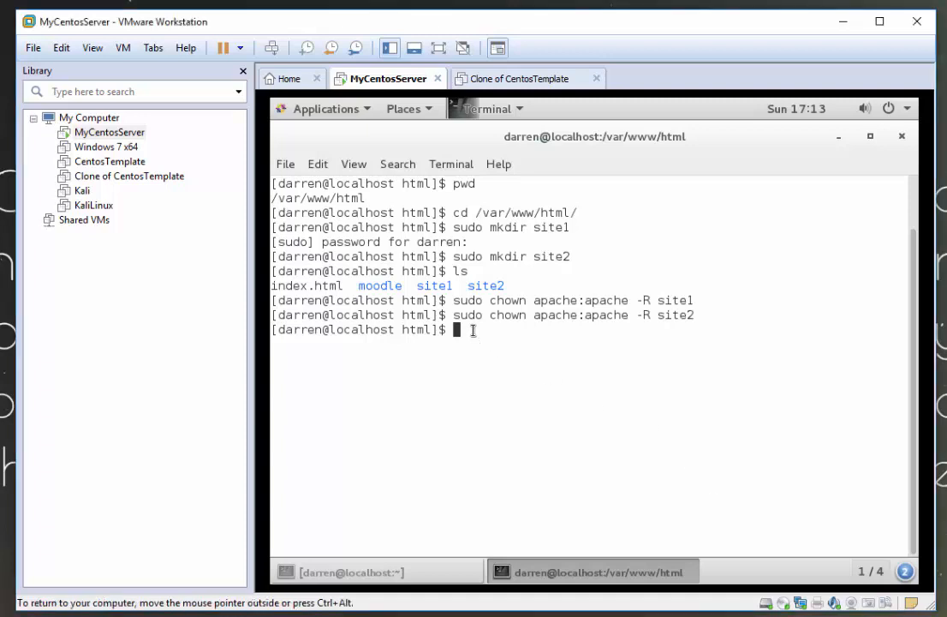
mouse_move(472, 384)
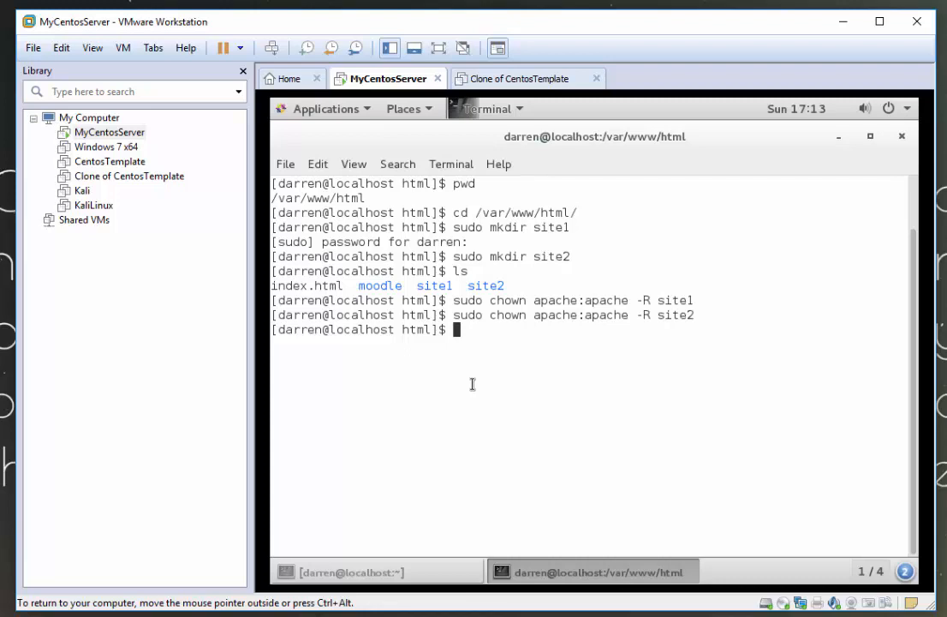
type("vi s")
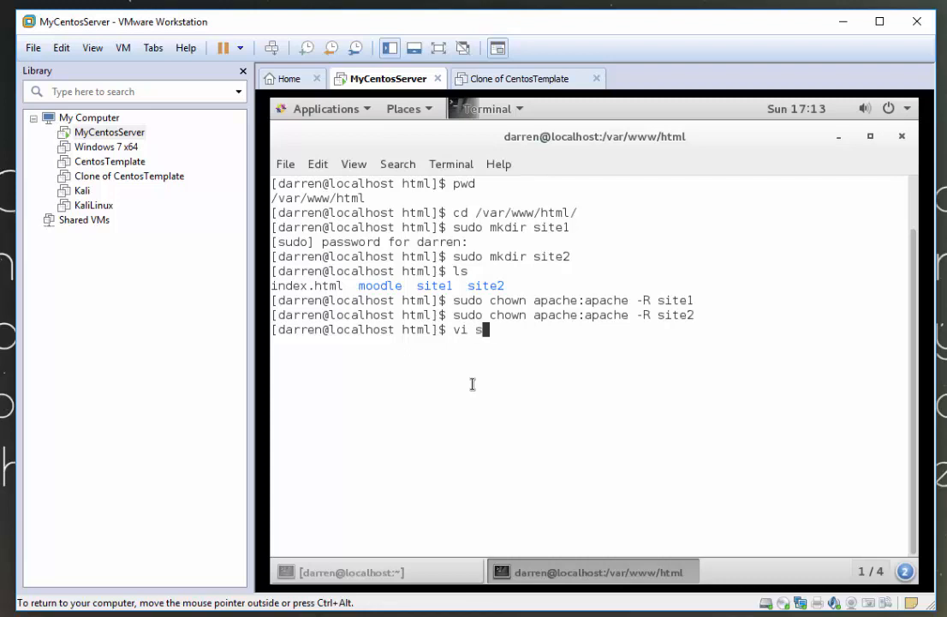
Open a new site1/index.html in vi with sudo
type("ite1")
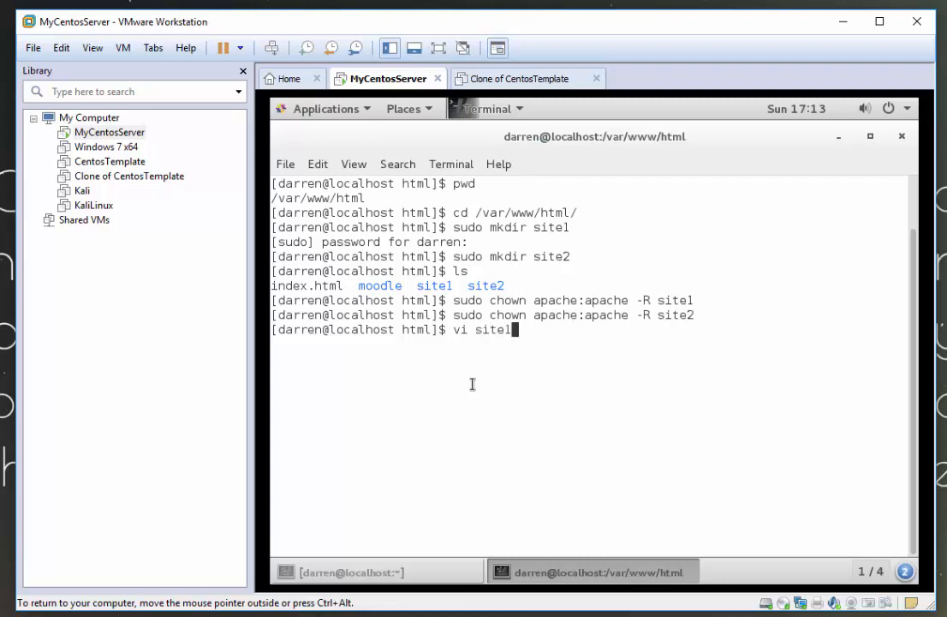
type("/ind")
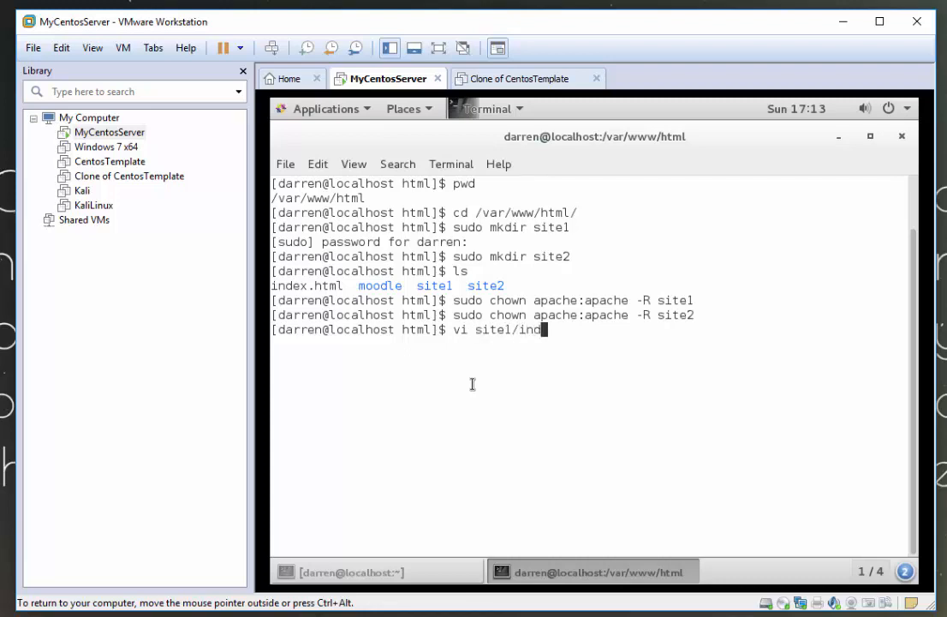
type("ex")
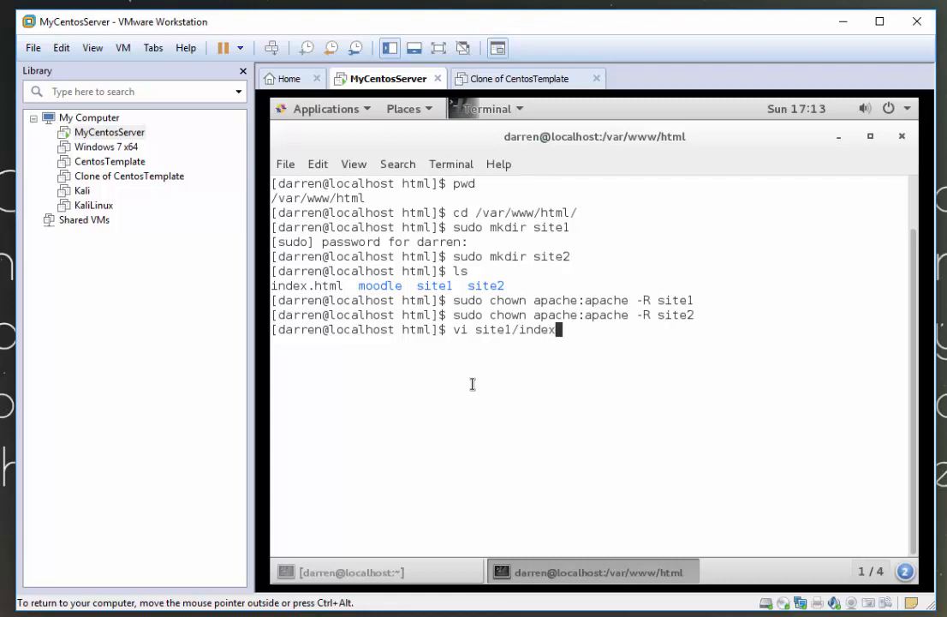
type(".html")
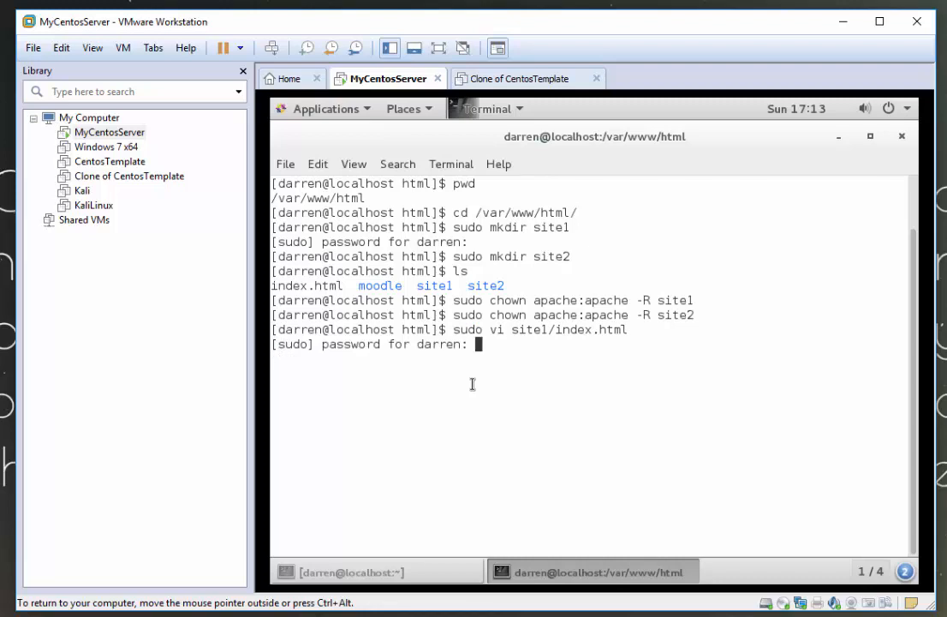
key("Return")
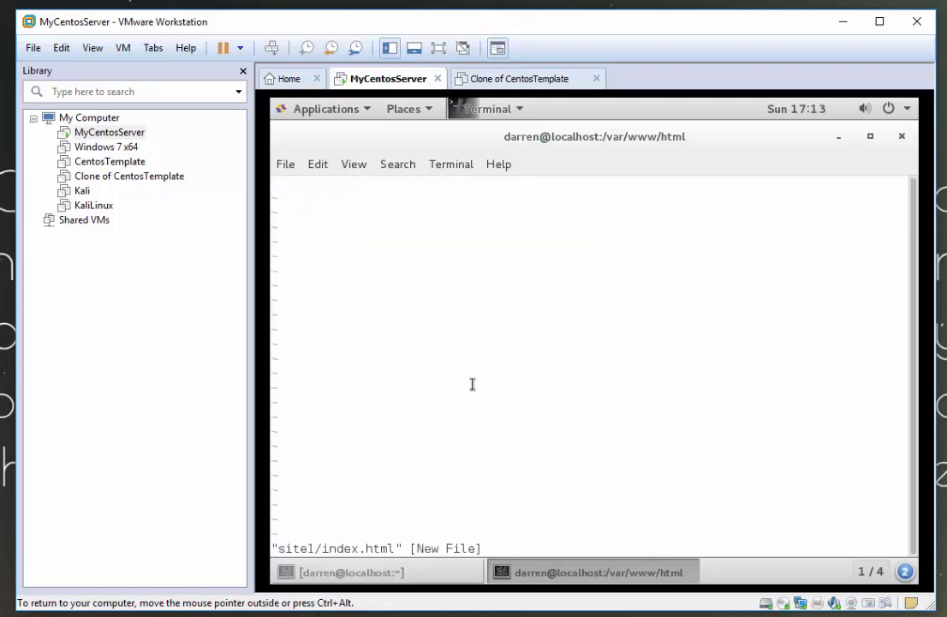
Enter 'This is site 1' in the page and save with :wq
key("i")
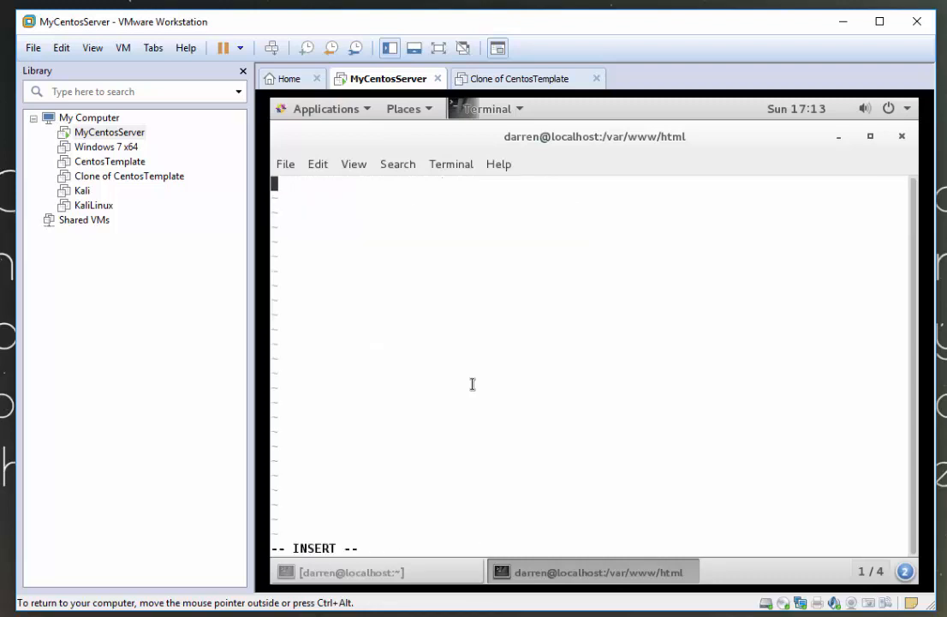
type("This is site 1")
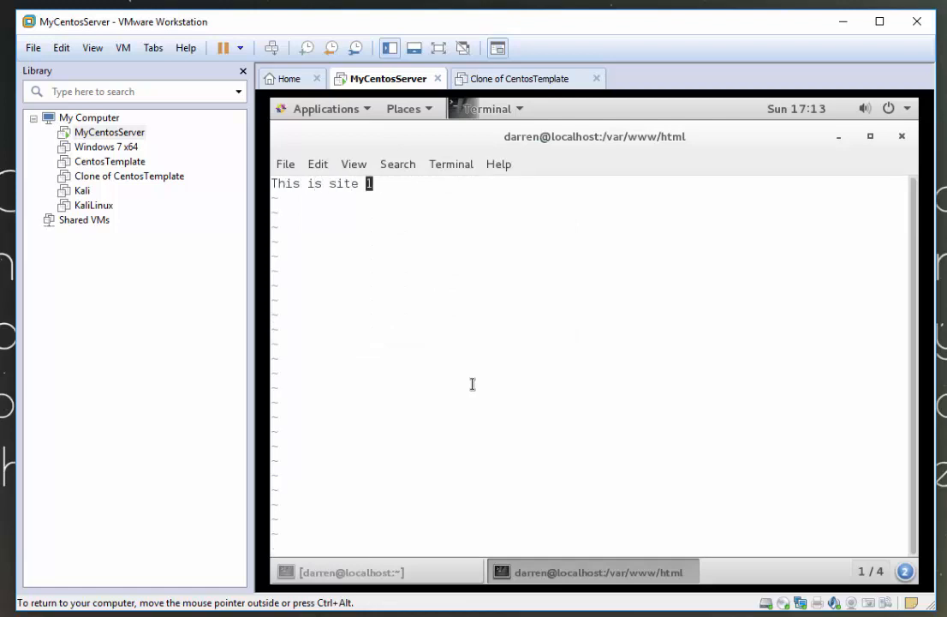
type(":wq")
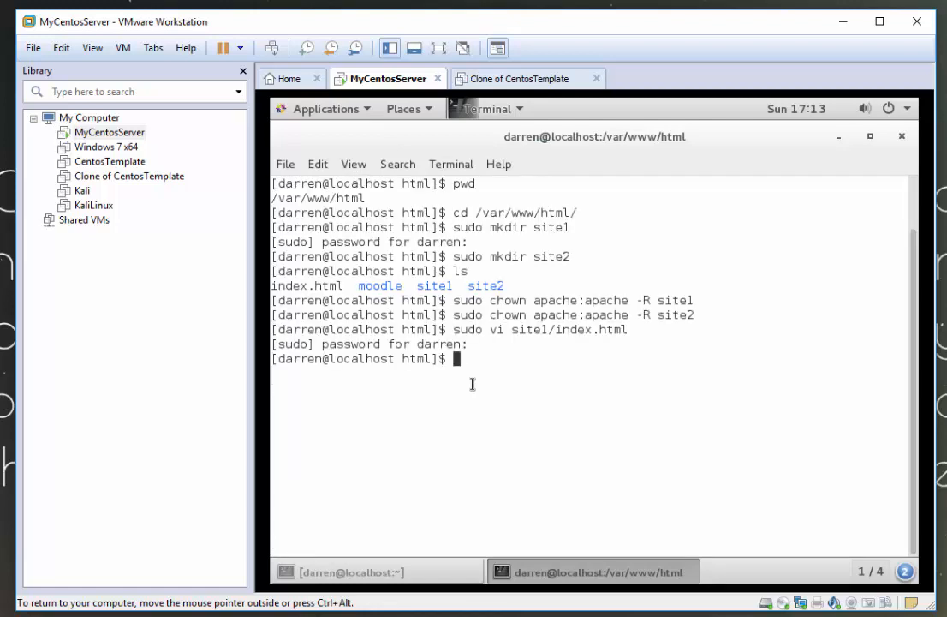
Create site2/index.html in vi containing 'This is site 2' and save with :wq
type("sudo vi site1/index.html")
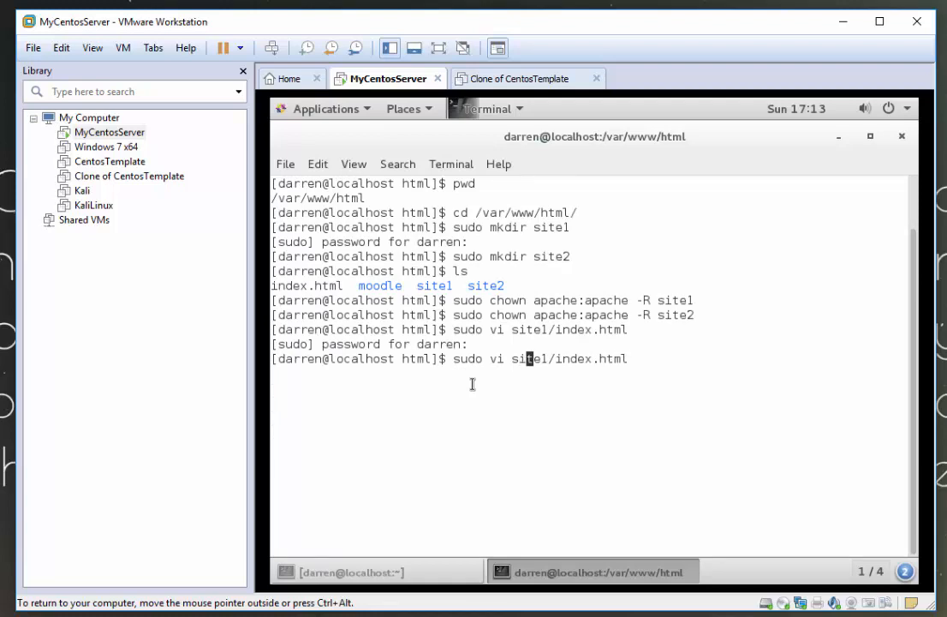
key("BackSpace")
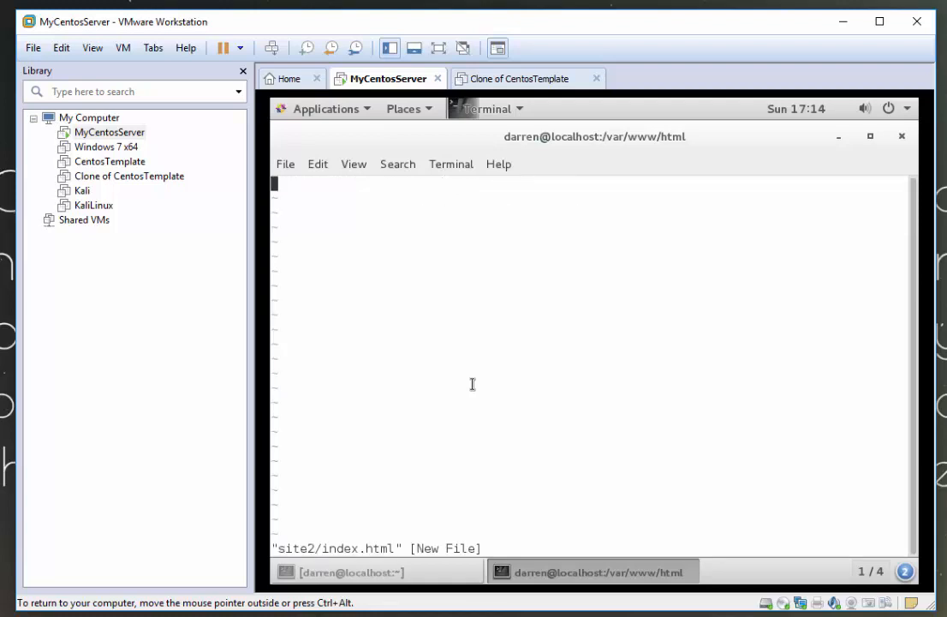
key("i")
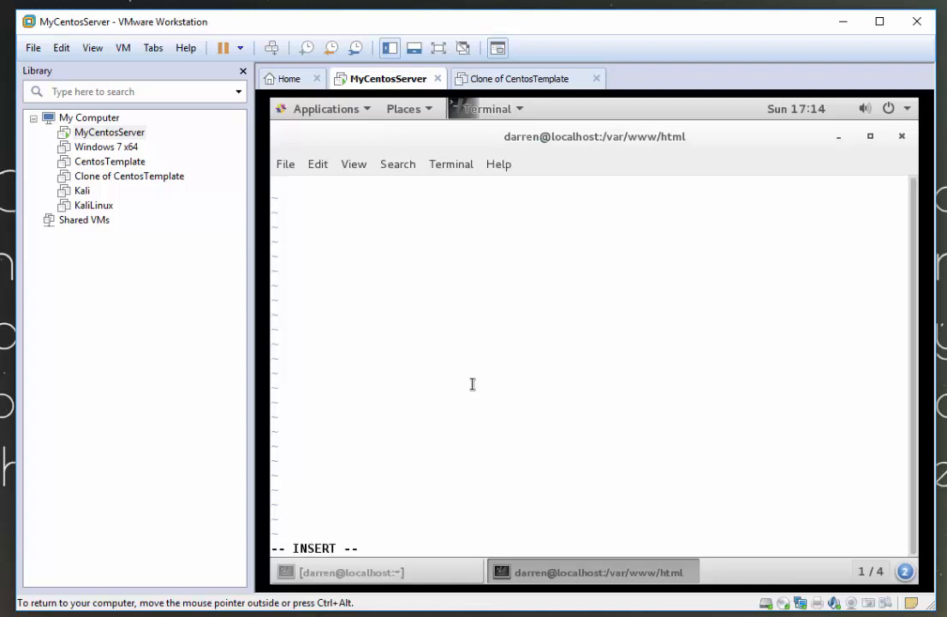
type("This is")
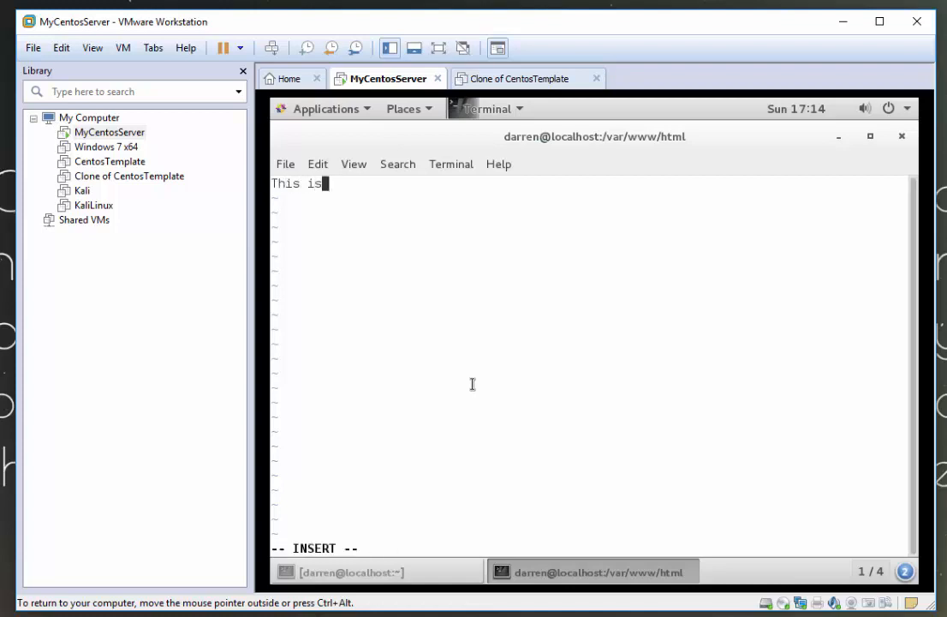
type("site 2")
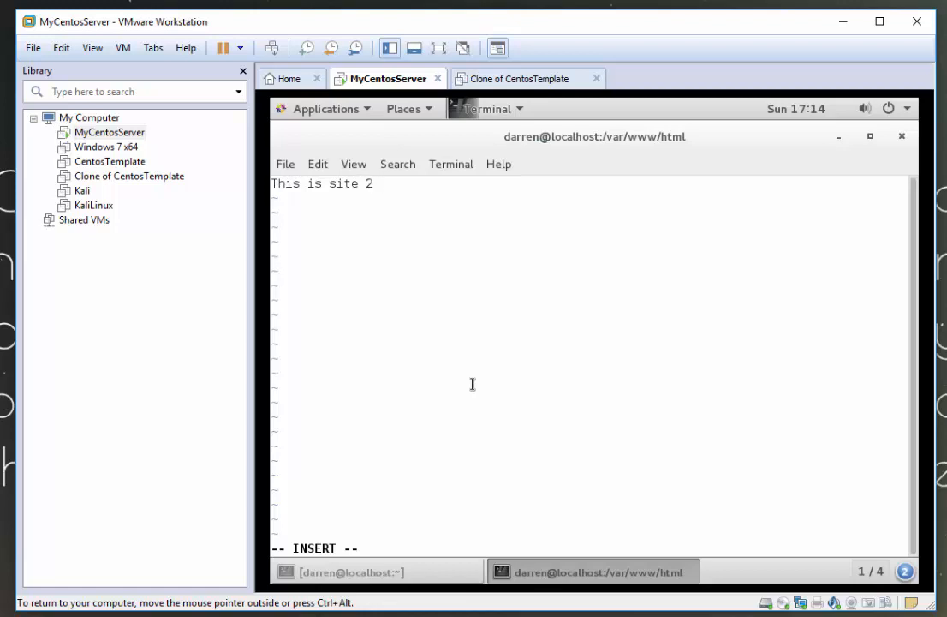
type(":wq")
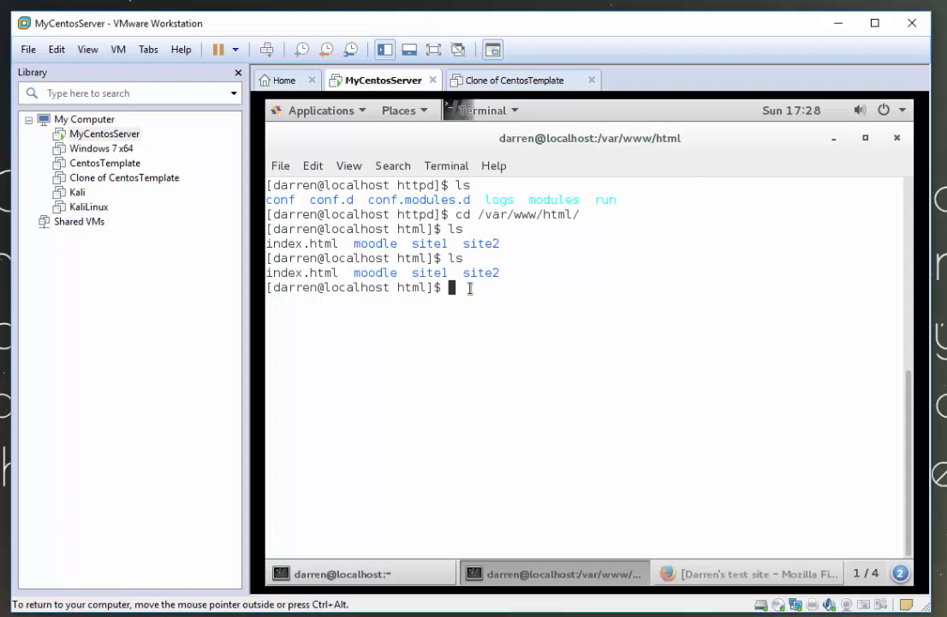
Change to /etc/httpd and list its contents
type("c")
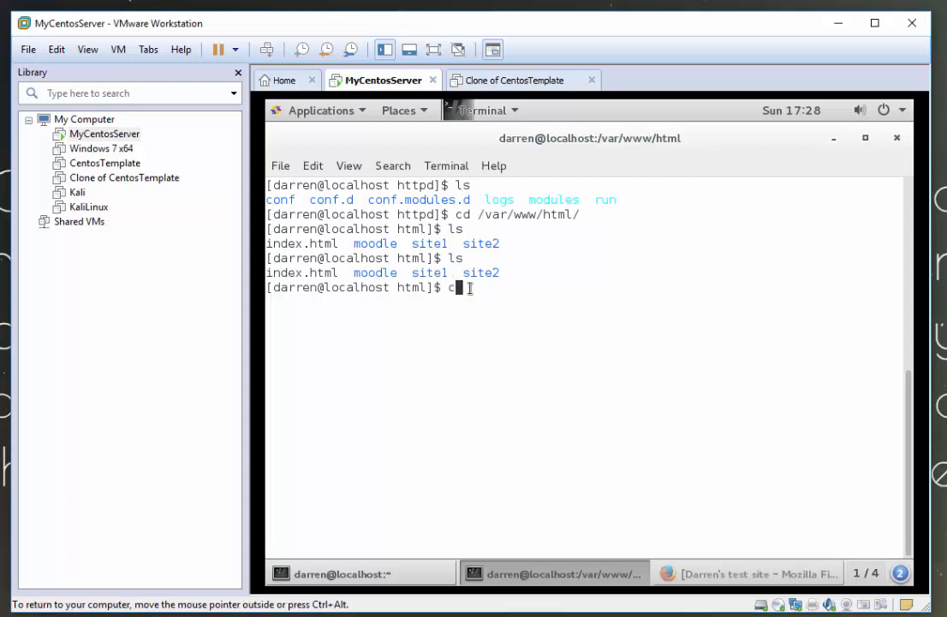
type("d /etc/h")
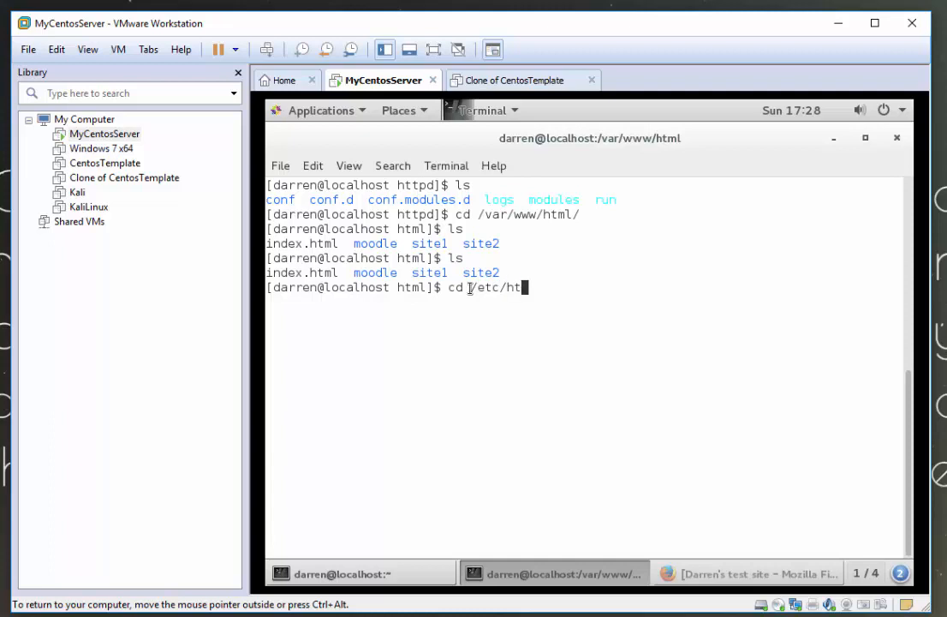
type("tpd")
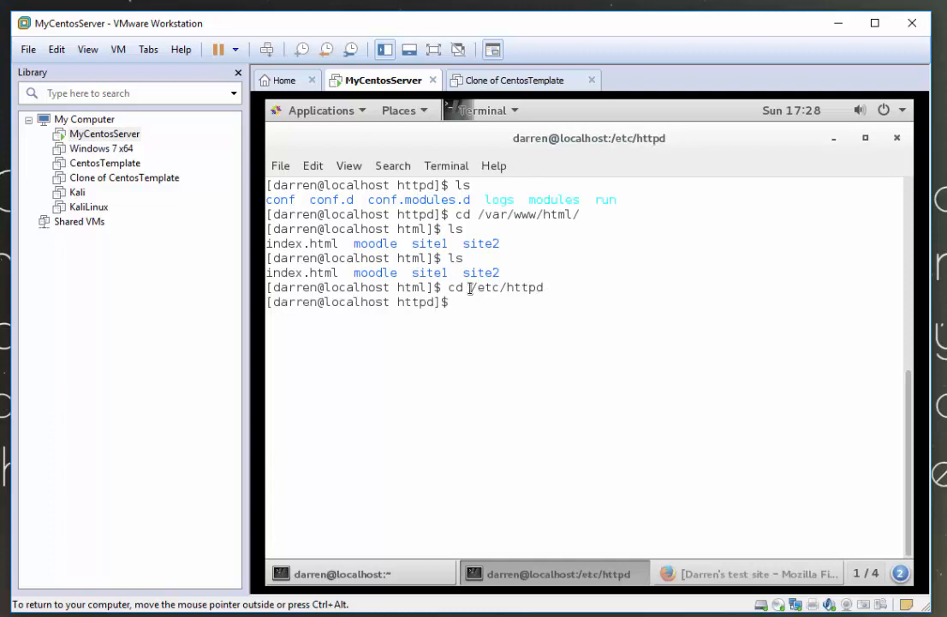
type("ls")
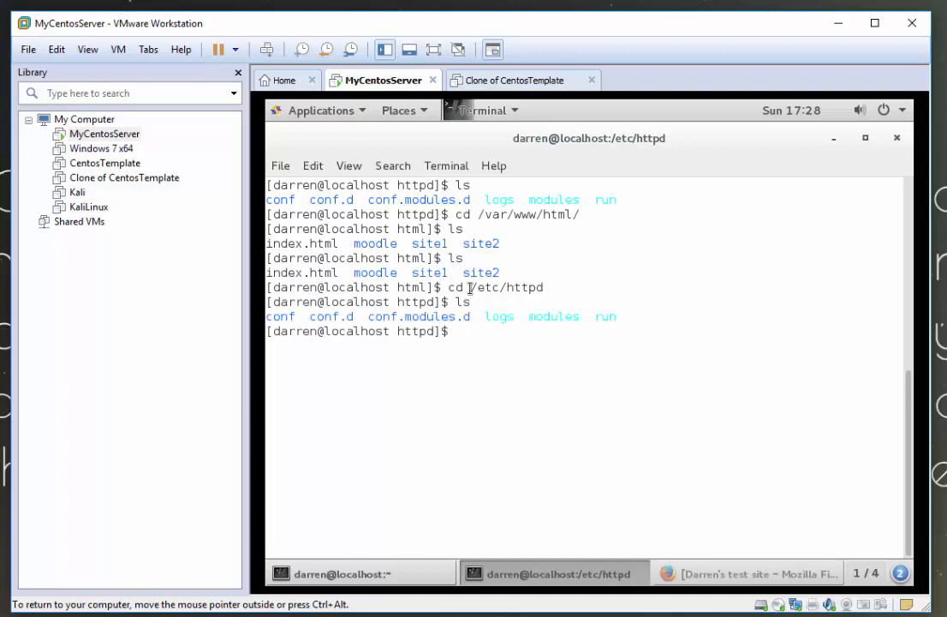
Create the sites-available and sites-enabled directories with sudo mkdir
type("sudo")
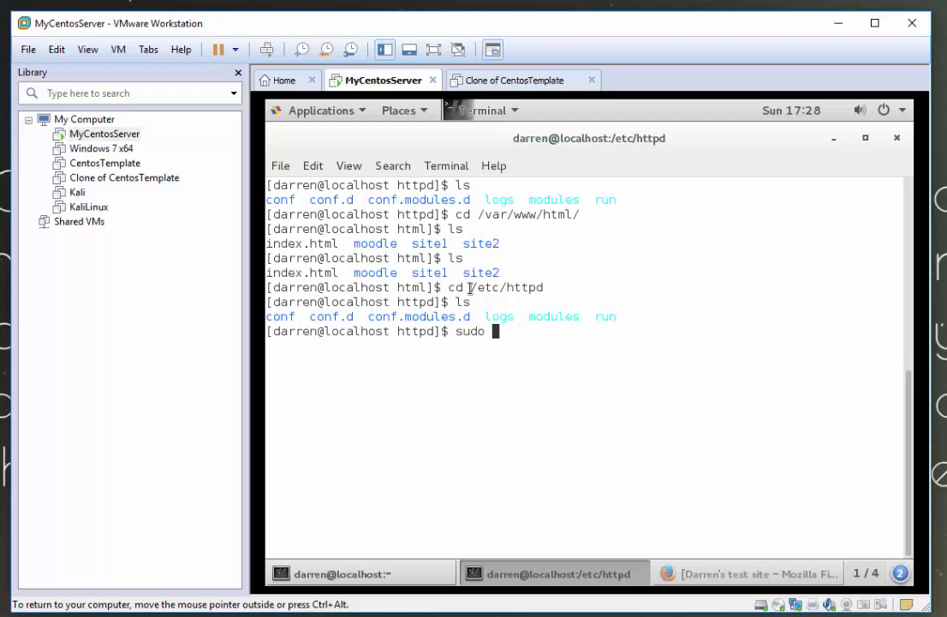
type("mkdir s")
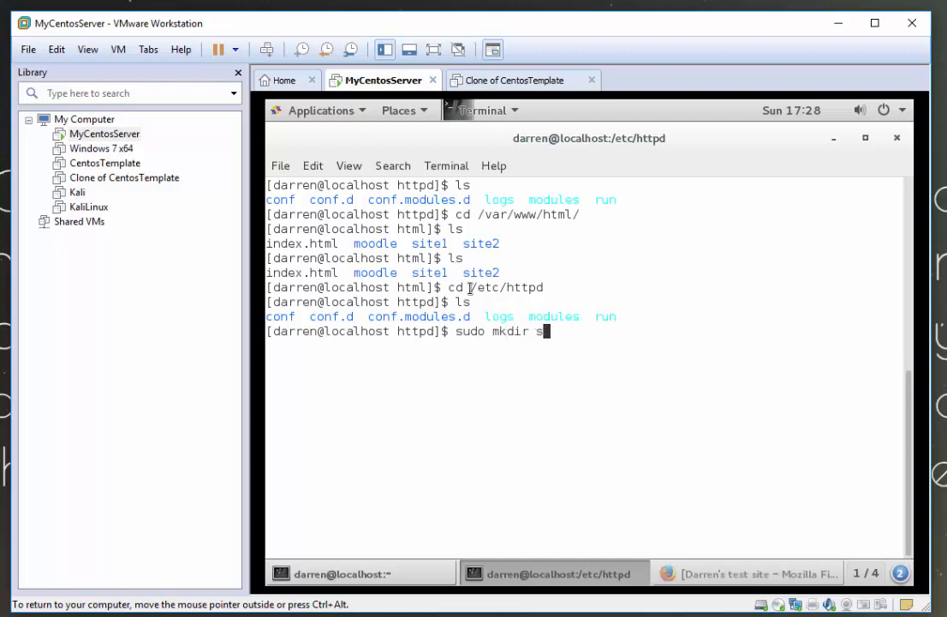
type("ites-")
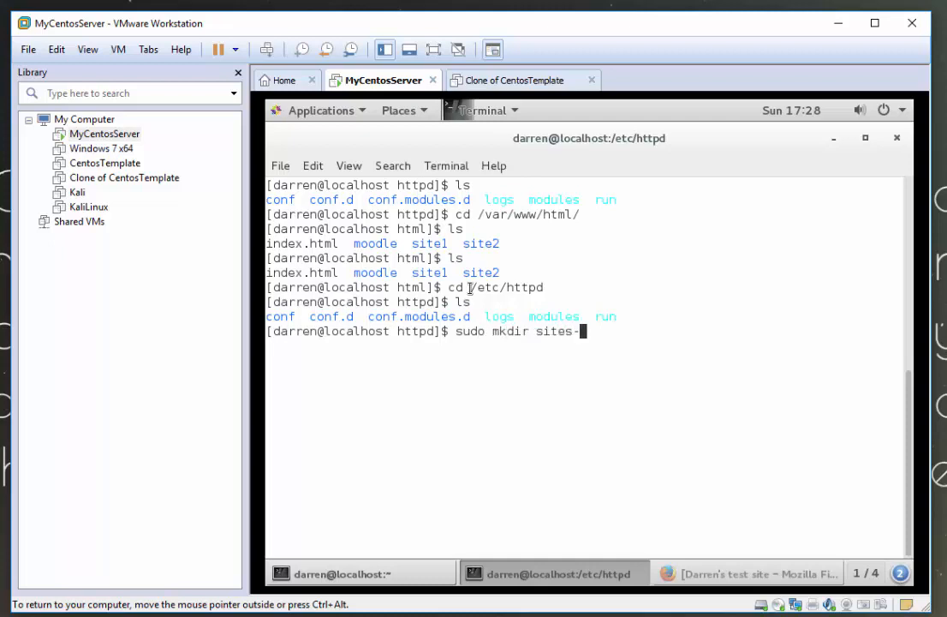
type("available")
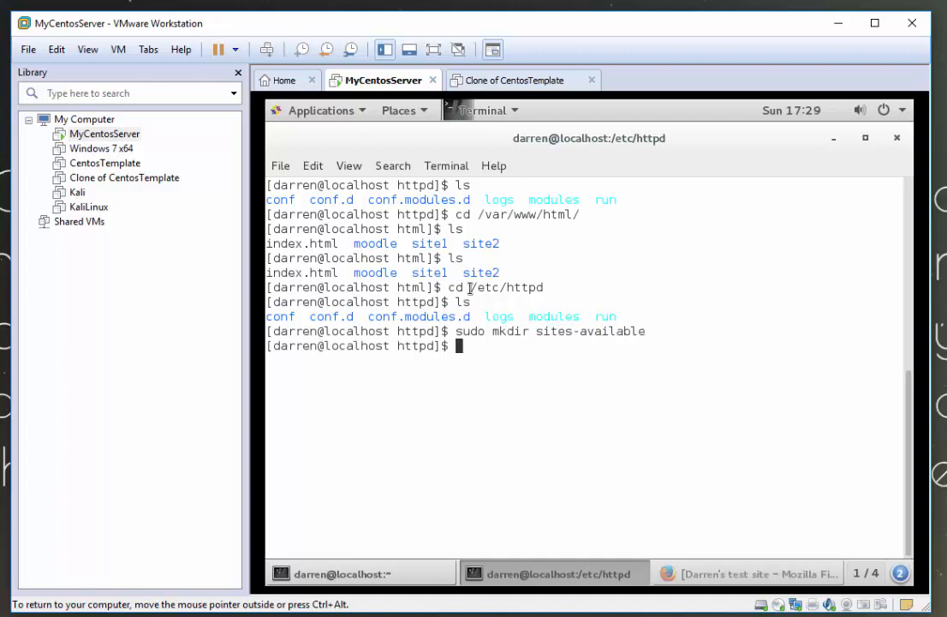
type("sudo mkdir sites-available")
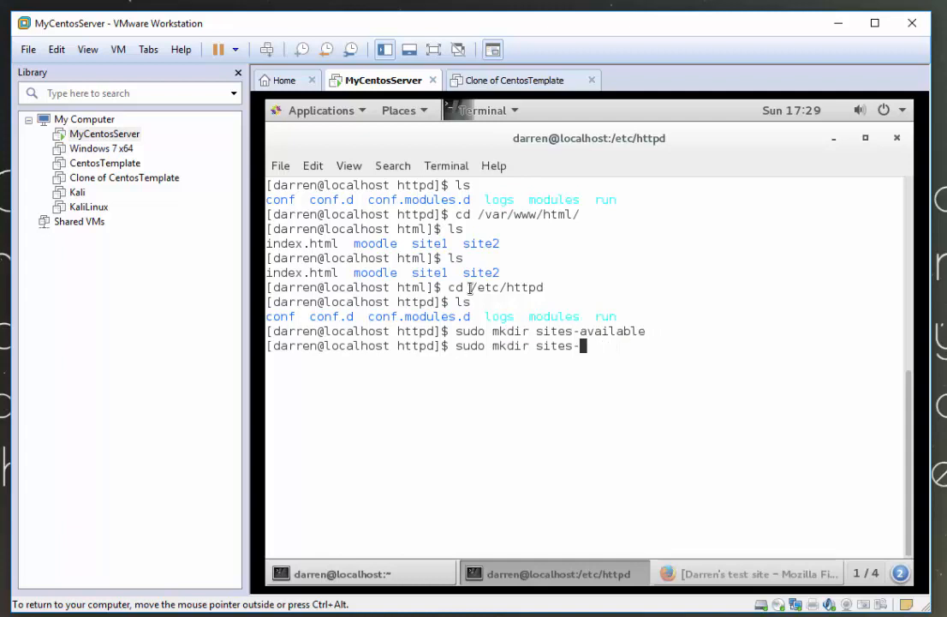
type("enabled")
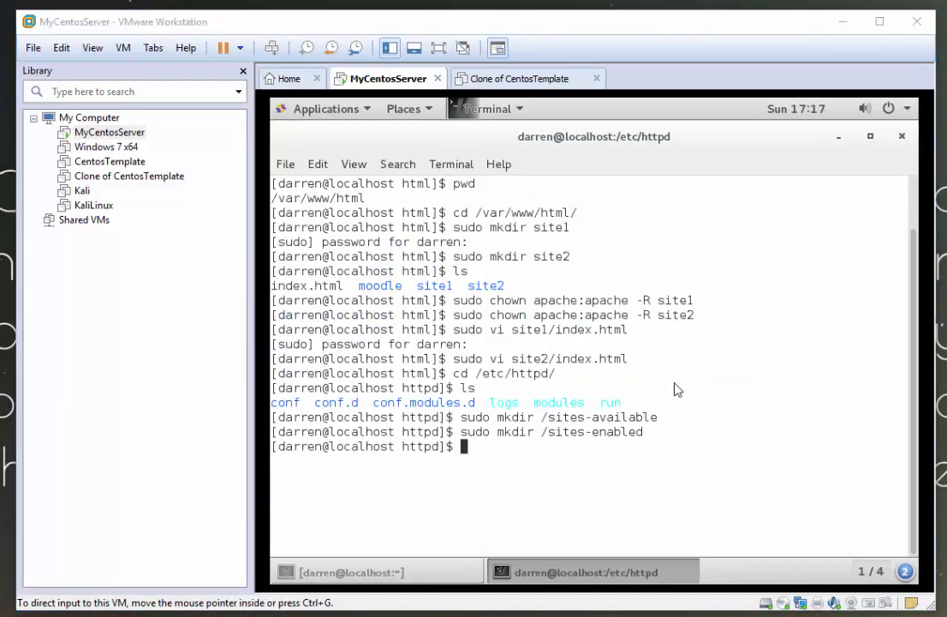
mouse_move(487, 454)
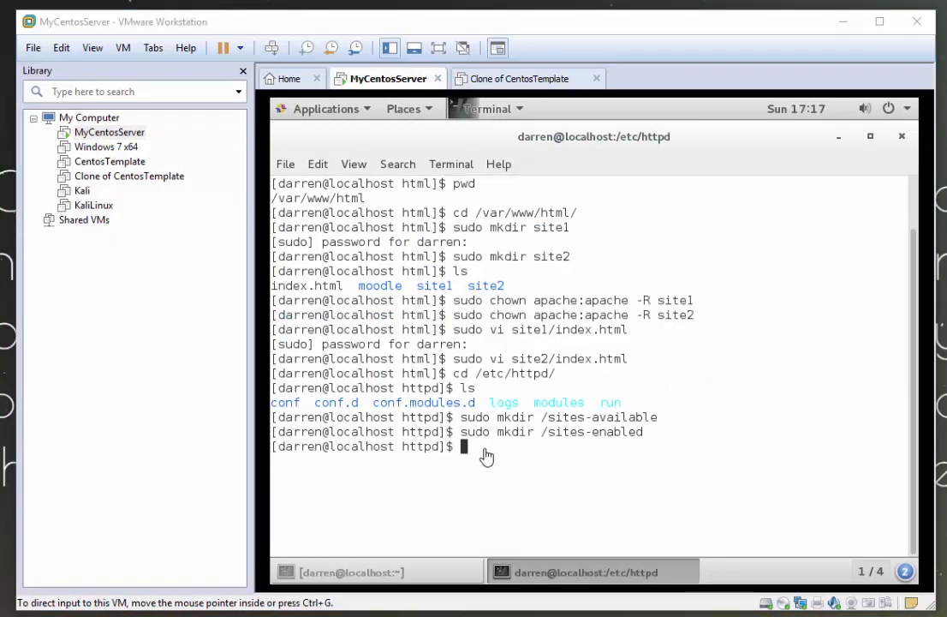
mouse_move(482, 453)
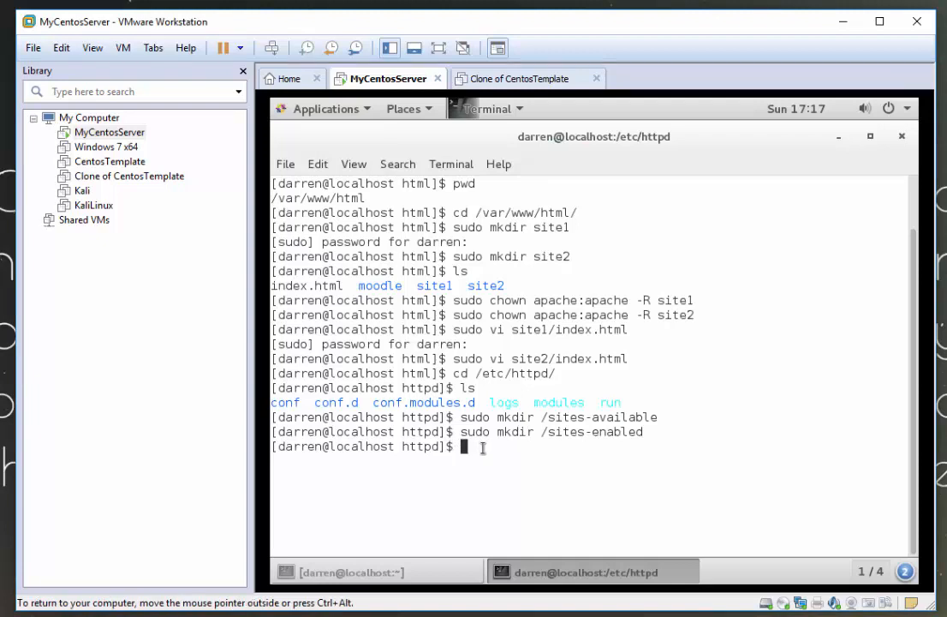
Open conf/httpd.conf in vi with sudo, using Tab completion
type("vi")
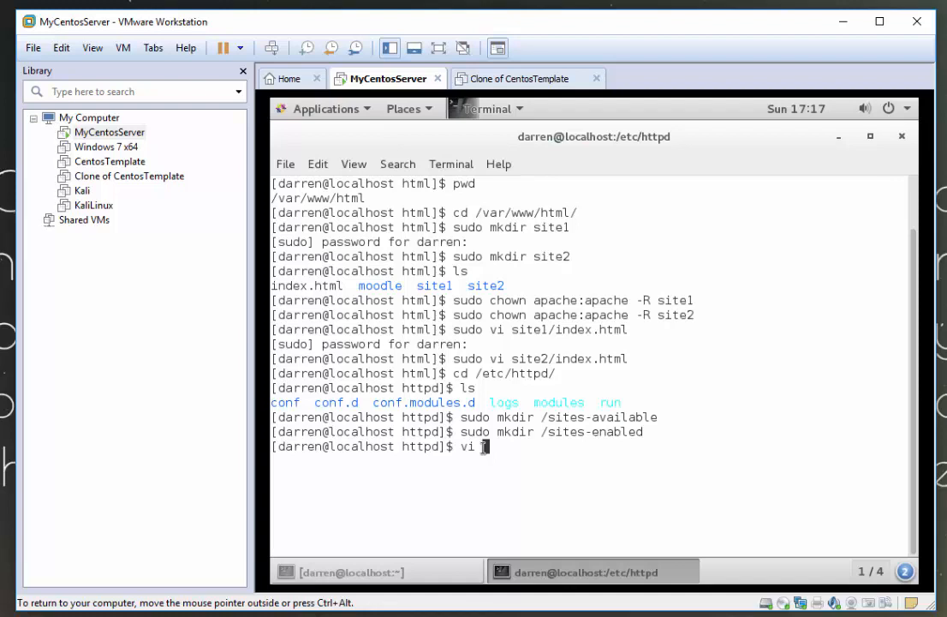
type("sudo")
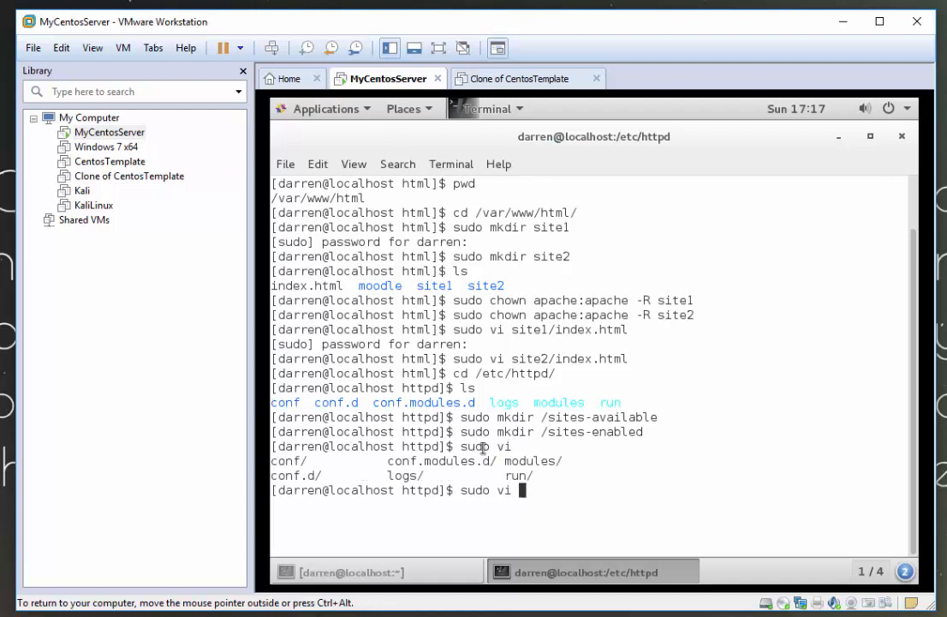
type("conf")
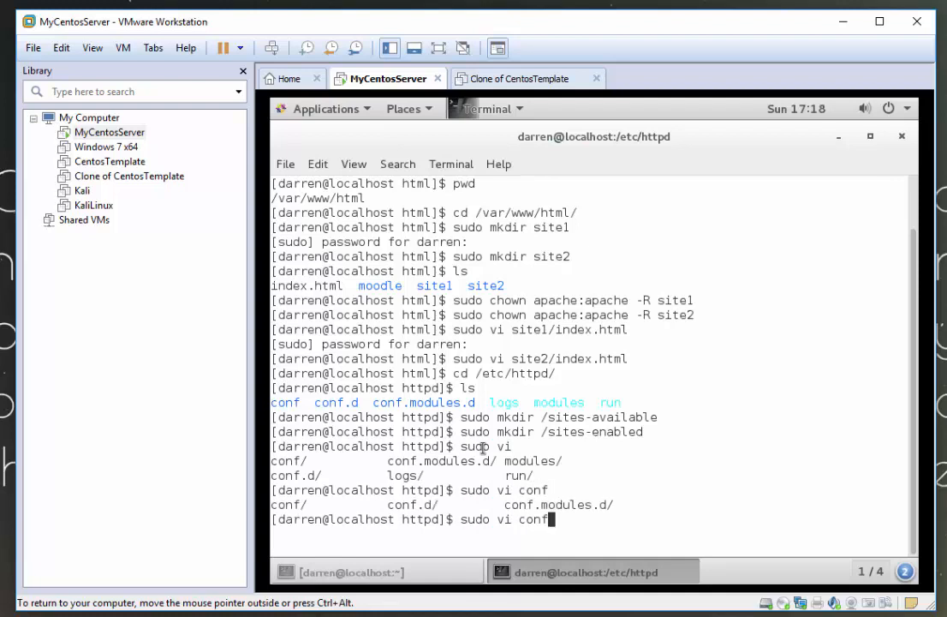
type("ht")
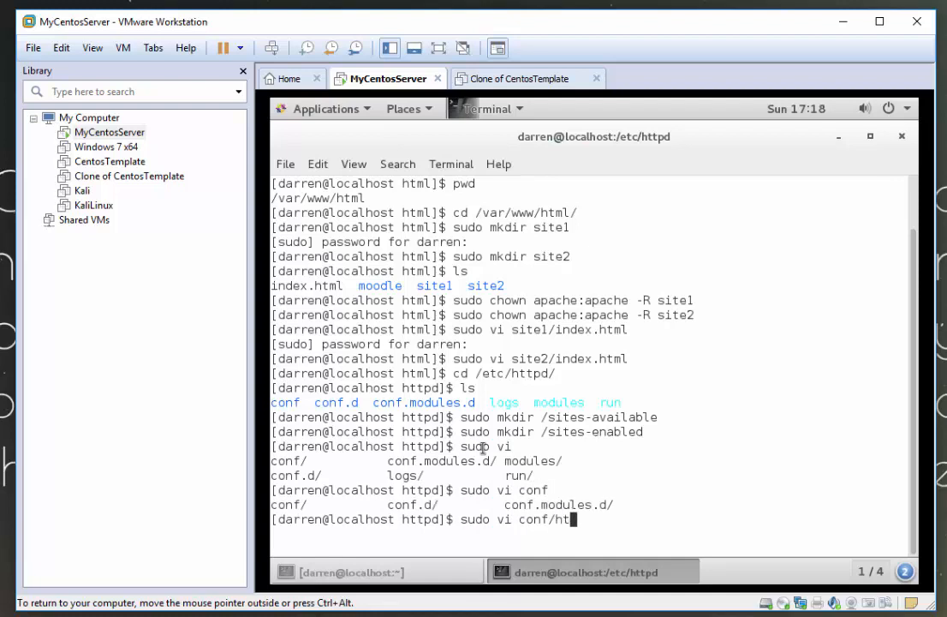
type("pd.conf")
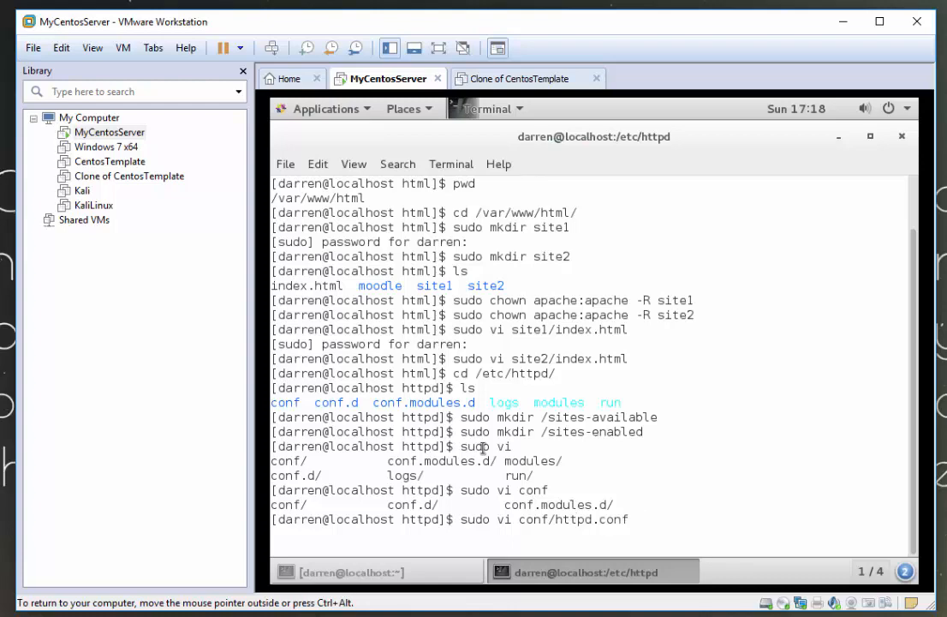
key("Return")
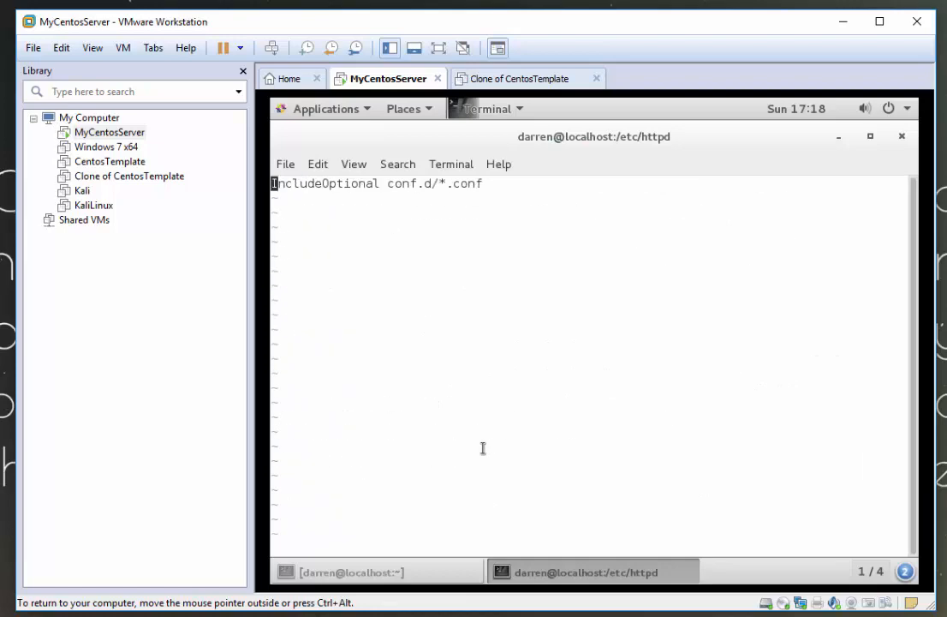
Add 'IncludeOptional sites-enabled/*.conf' below the existing include line and save httpd.conf
key("i")
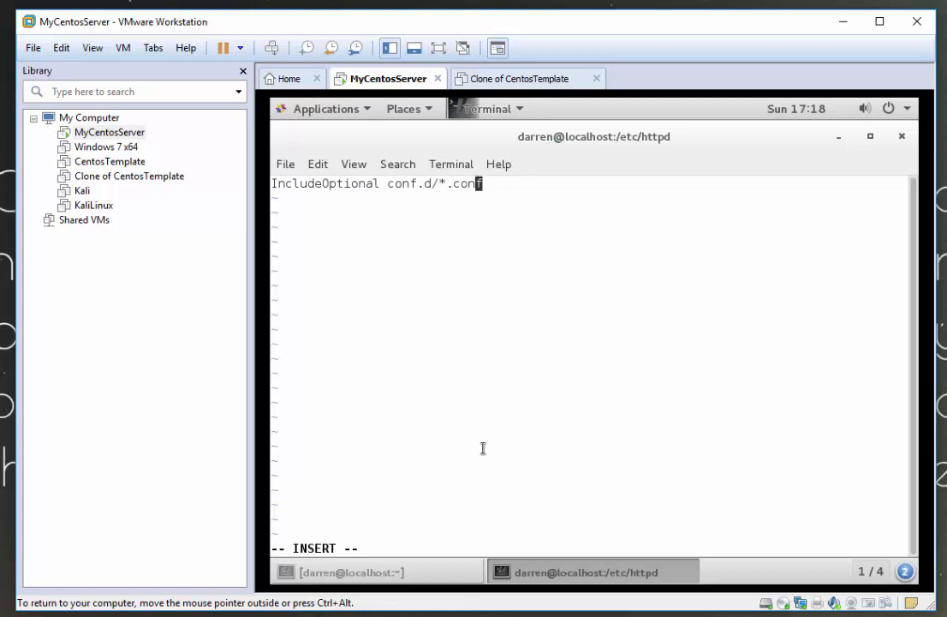
key("Return")
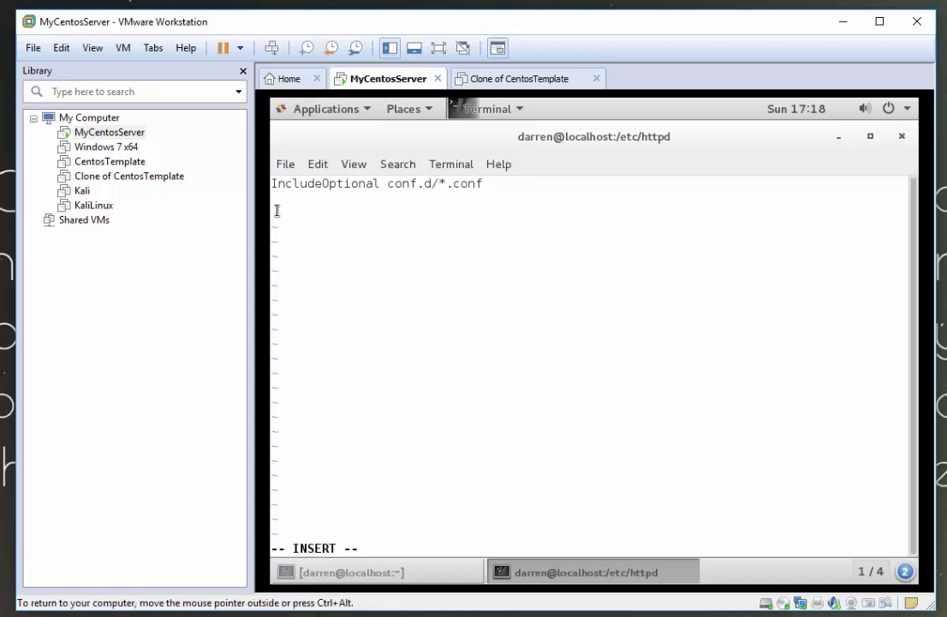
type("IncludeOptional sites-enabled/*.conf")
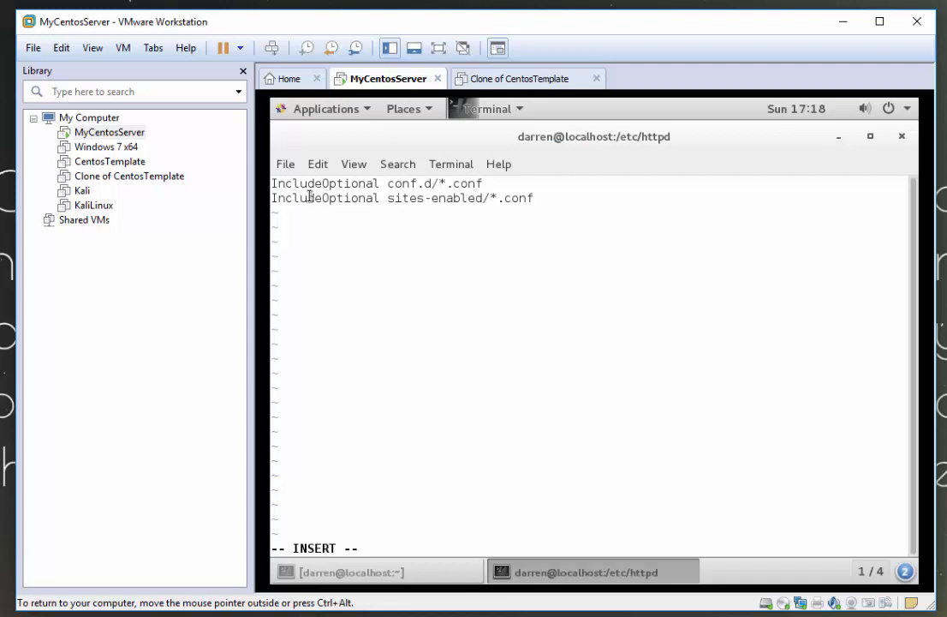
key("Escape")
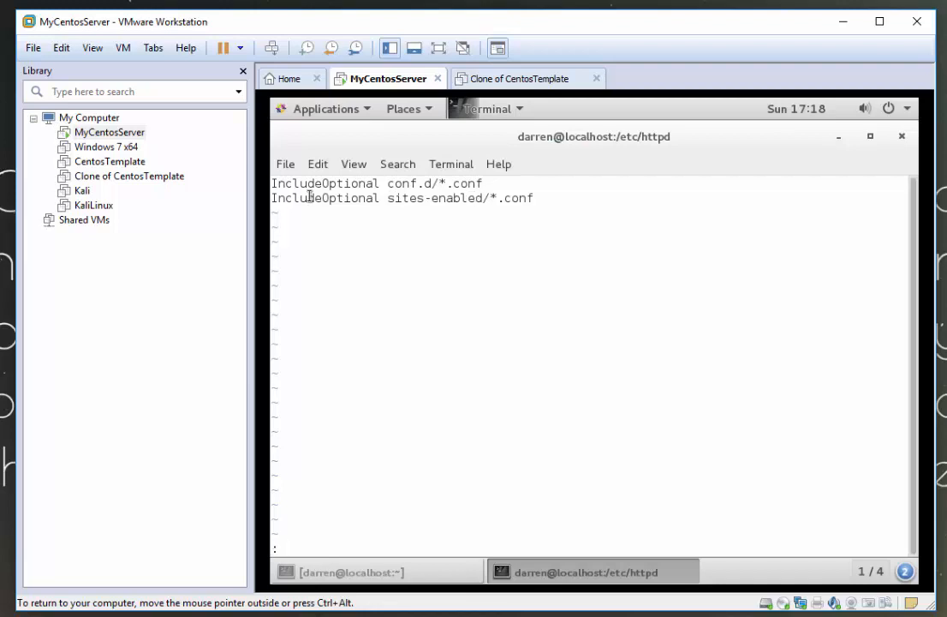
type(":wq")
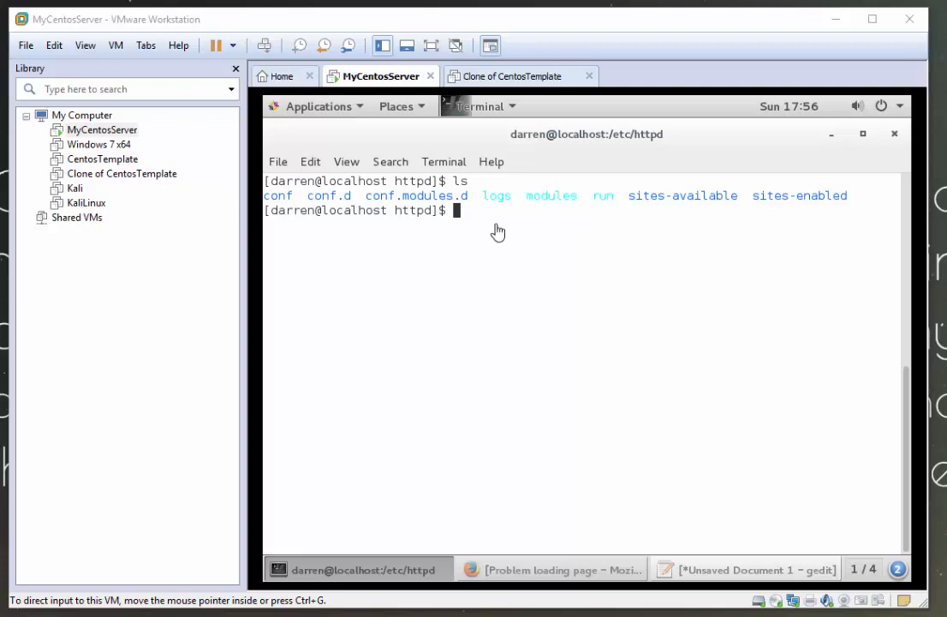
Move into sites-available and open a new site1.com.conf with sudo vi
type("c")
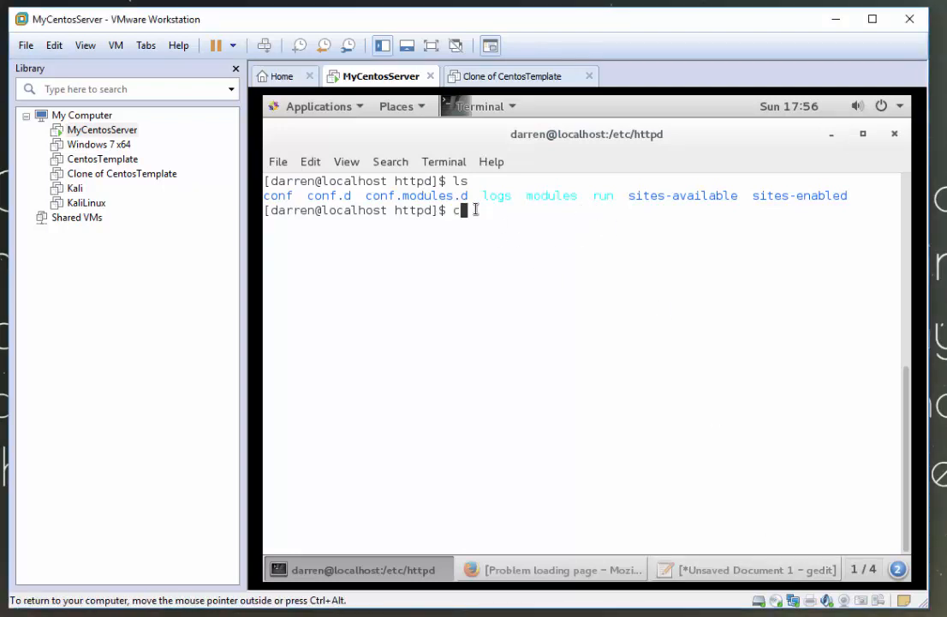
type("d sites-available/")
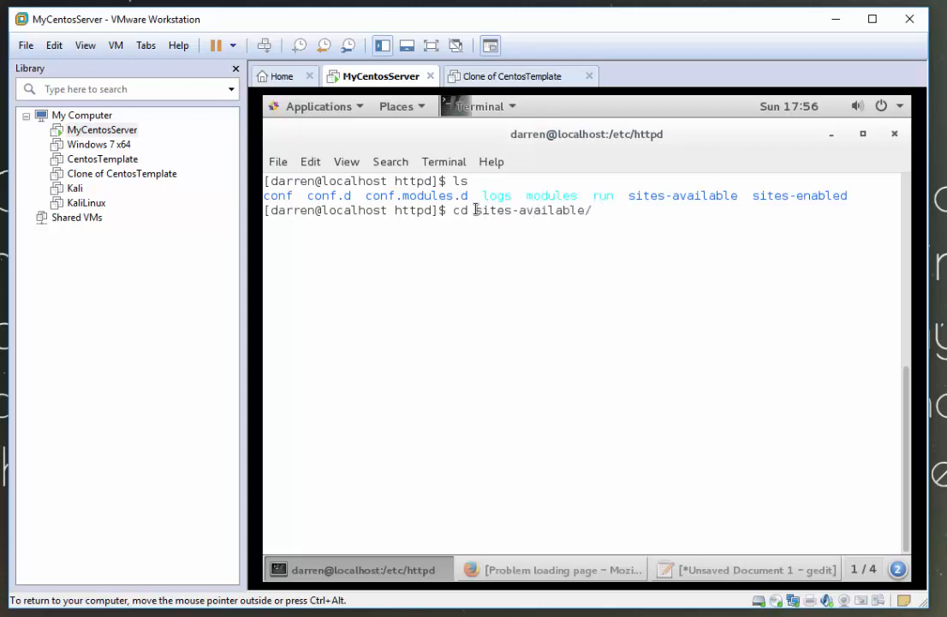
type("sudo vi site")
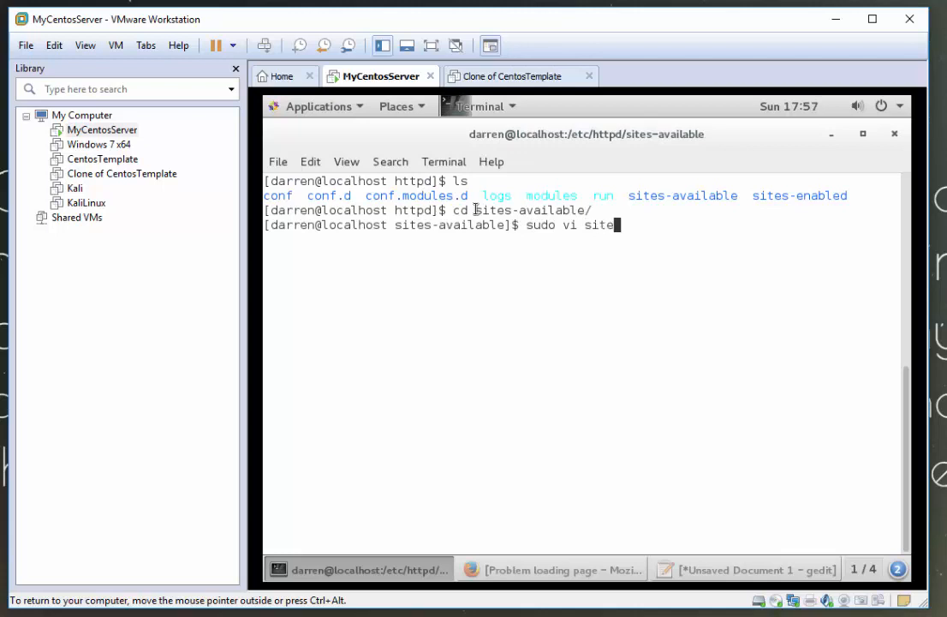
type("1.com")
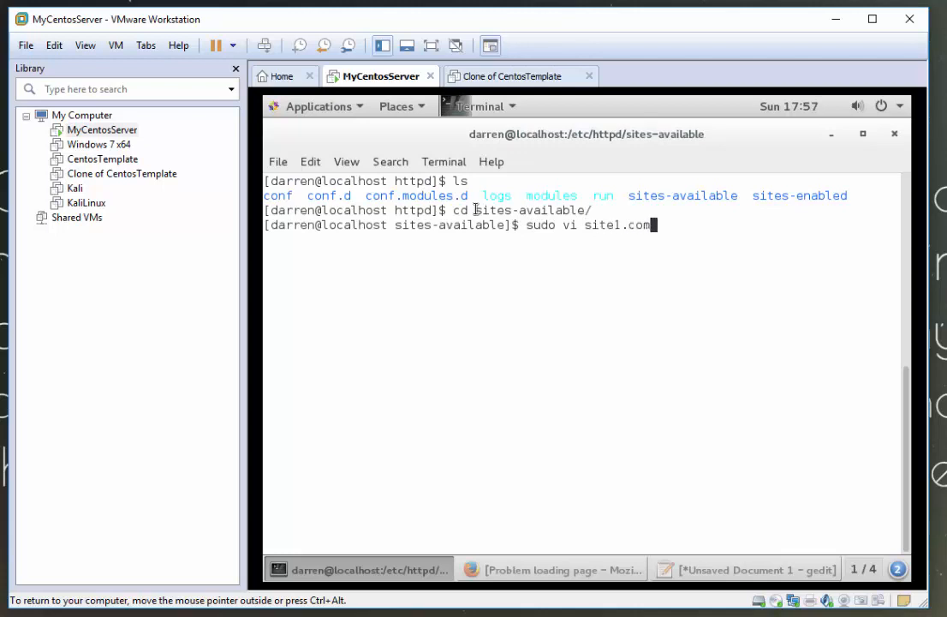
type("conf")
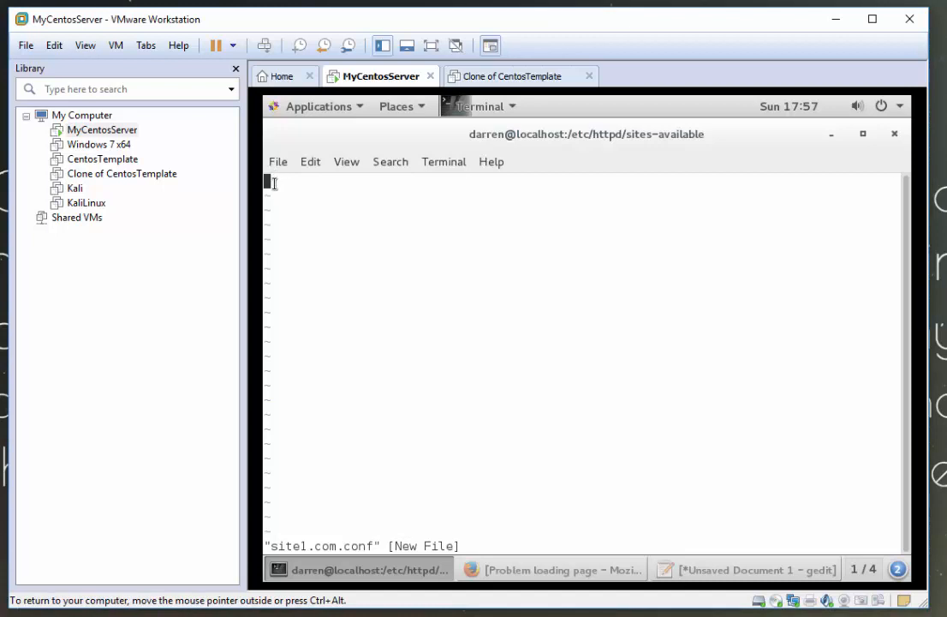
type("<VirtualHost *:80>")
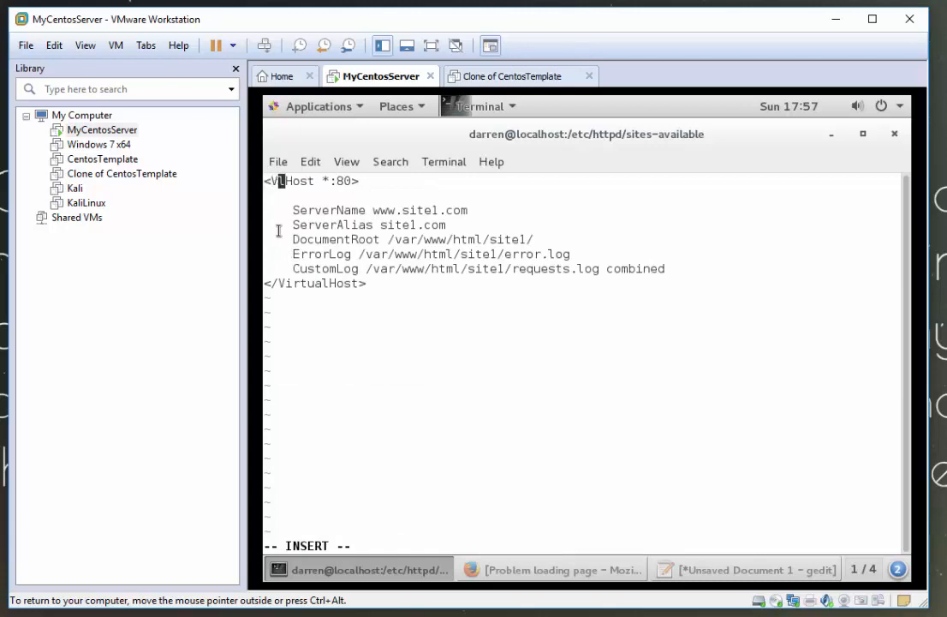
type("irtua")
left_click(582, 545)
type(":")
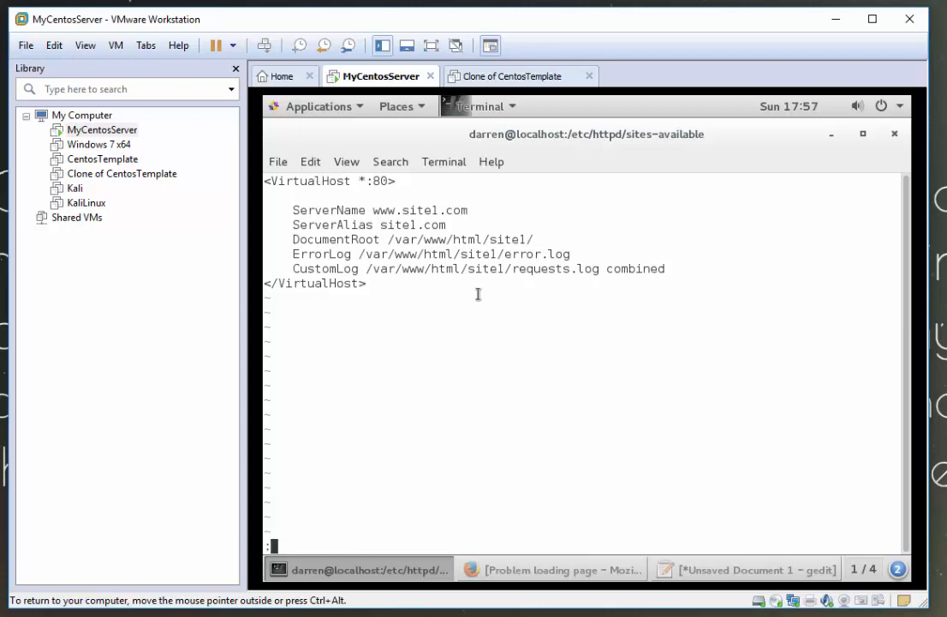
type("wq")
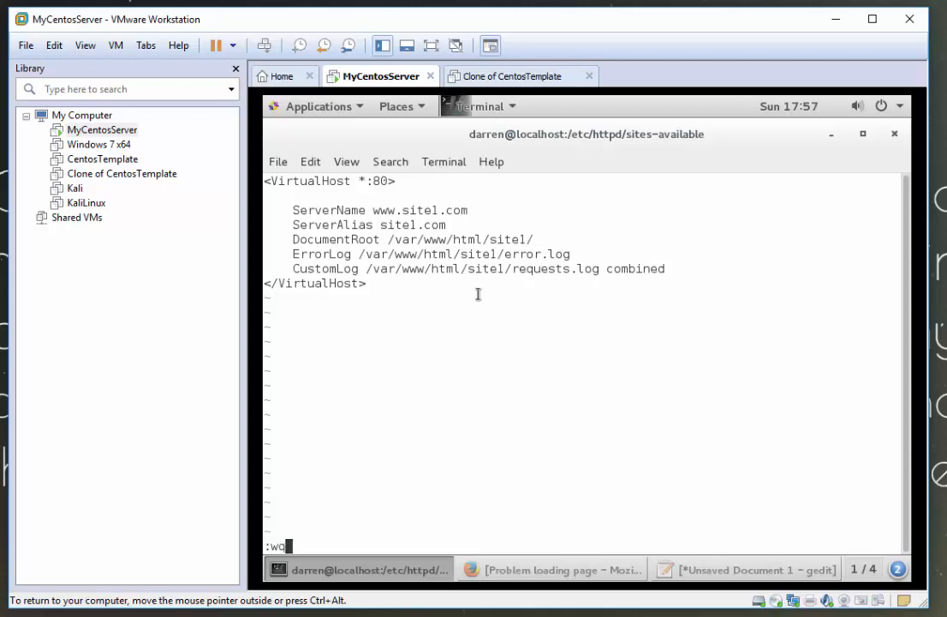
type("!")
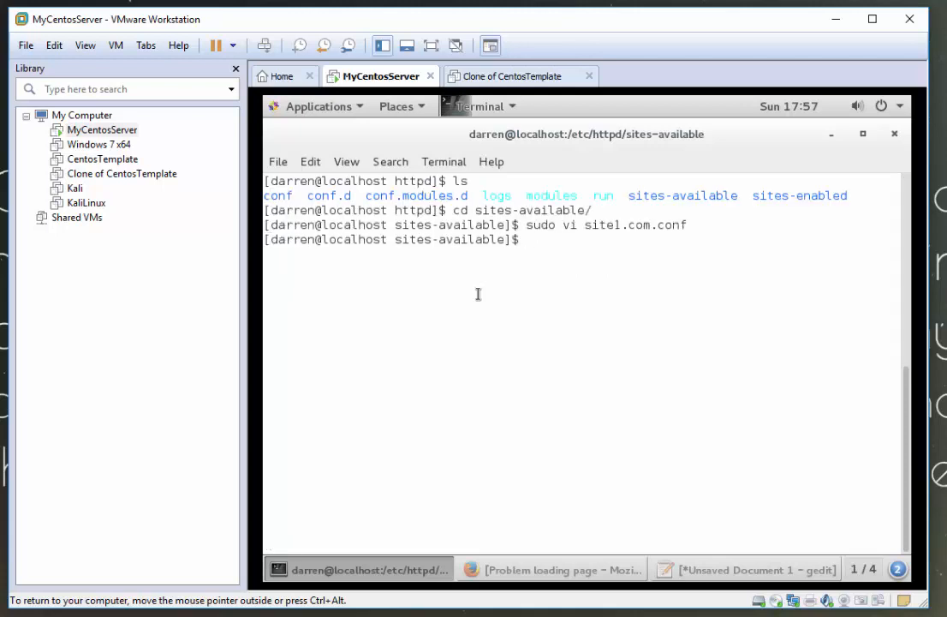
Copy site1.com.conf to site2.com.conf in sites-available, confirm with ls, and view it in vi
type("ls")
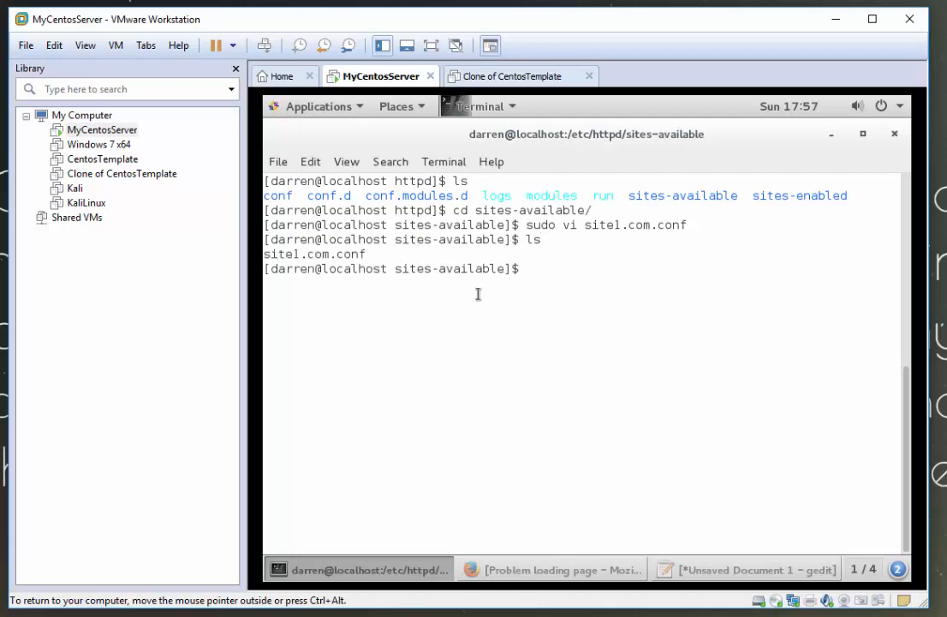
type("sudo cp site1.com.conf")
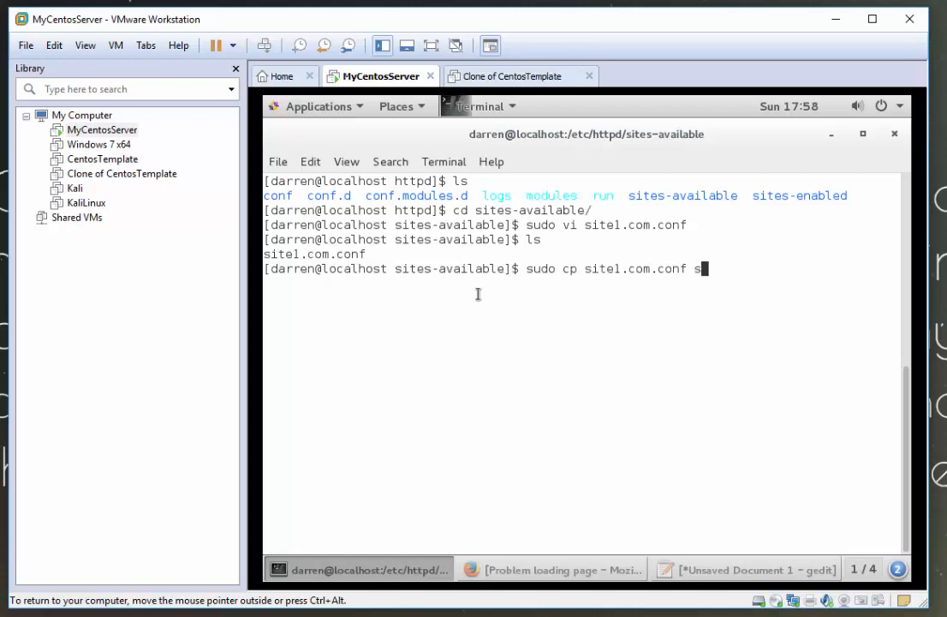
type("site2")
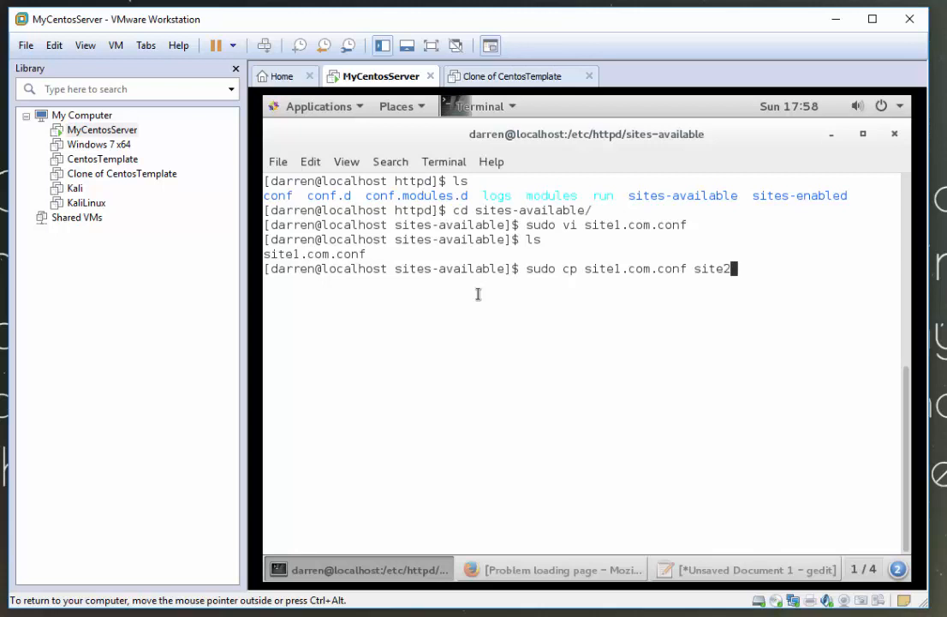
type(".com")
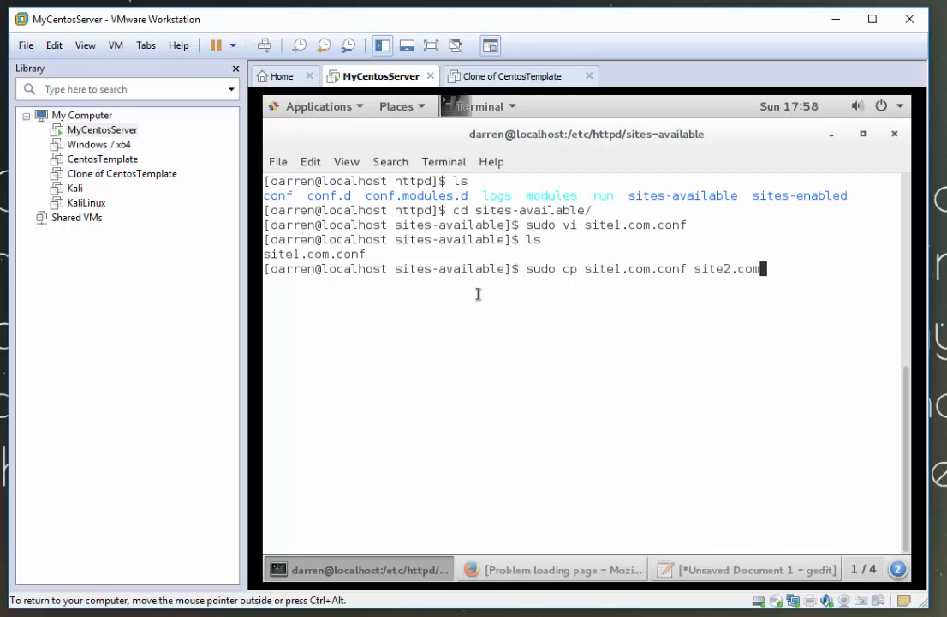
type(".conf")
type("ls")
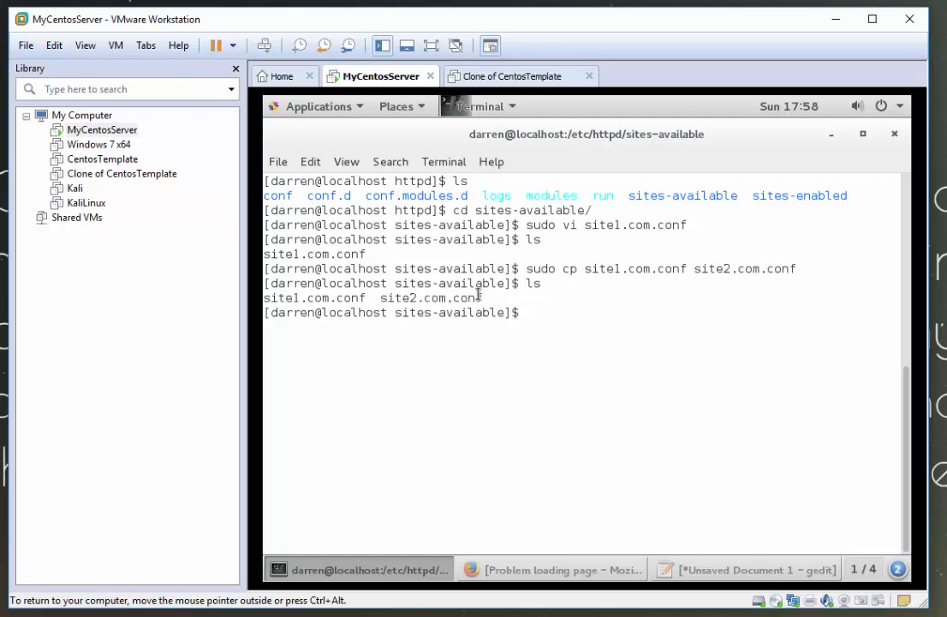
type("vi si")
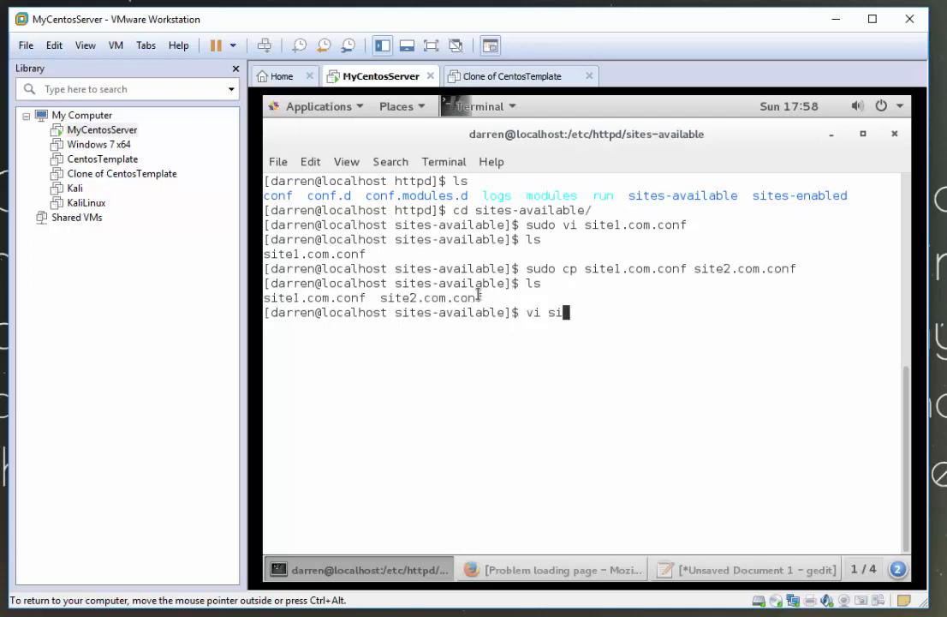
type("te2.com.conf")
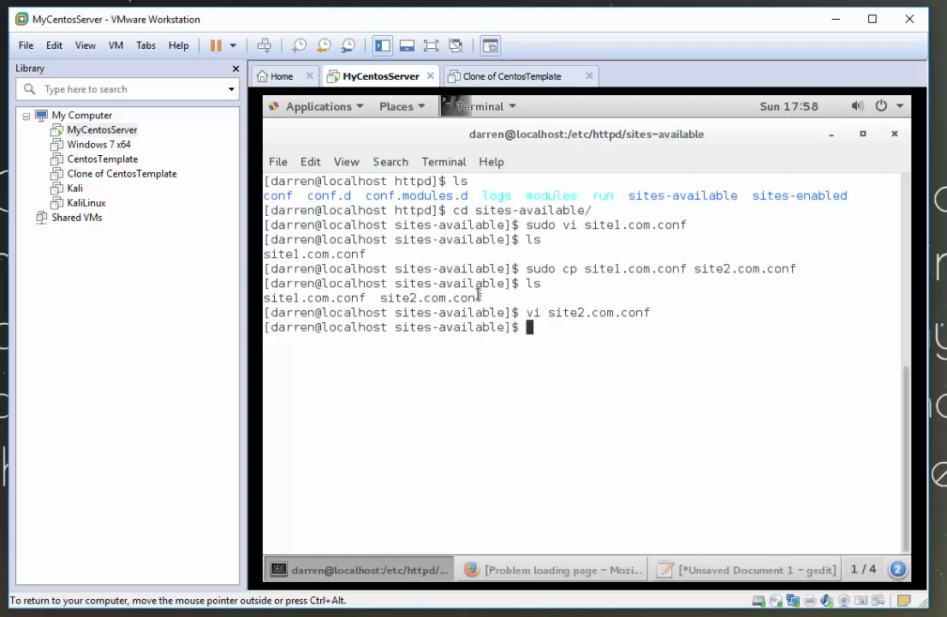
type("sudo vi site2.com.conf")
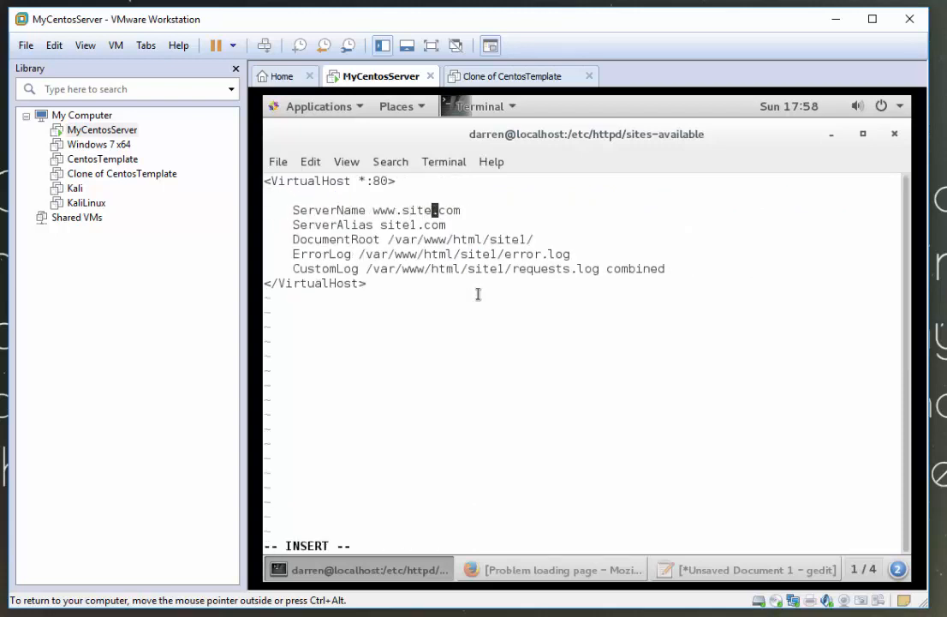
type("2")
left_click(582, 546)
type(":w")
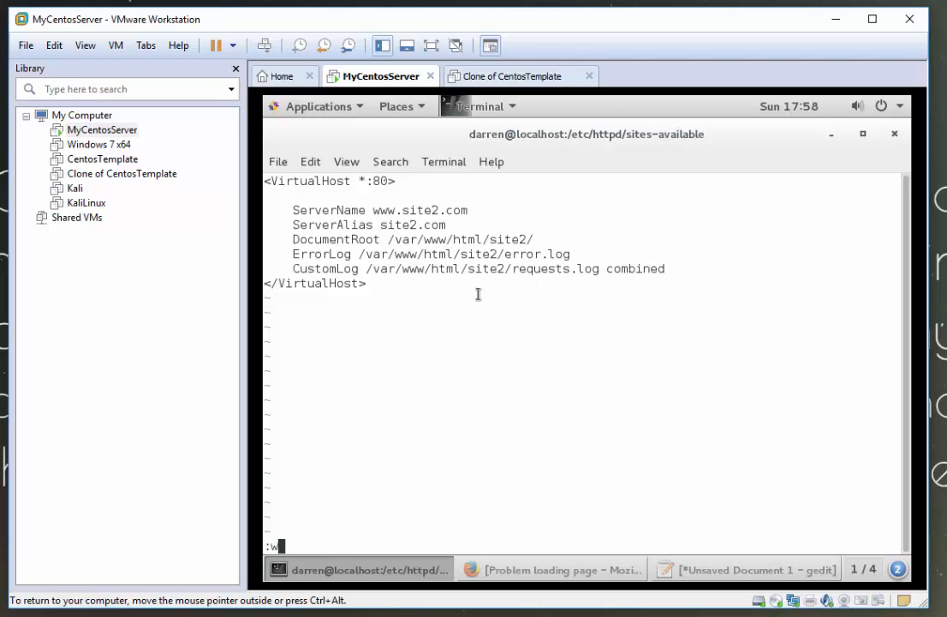
type("q!")
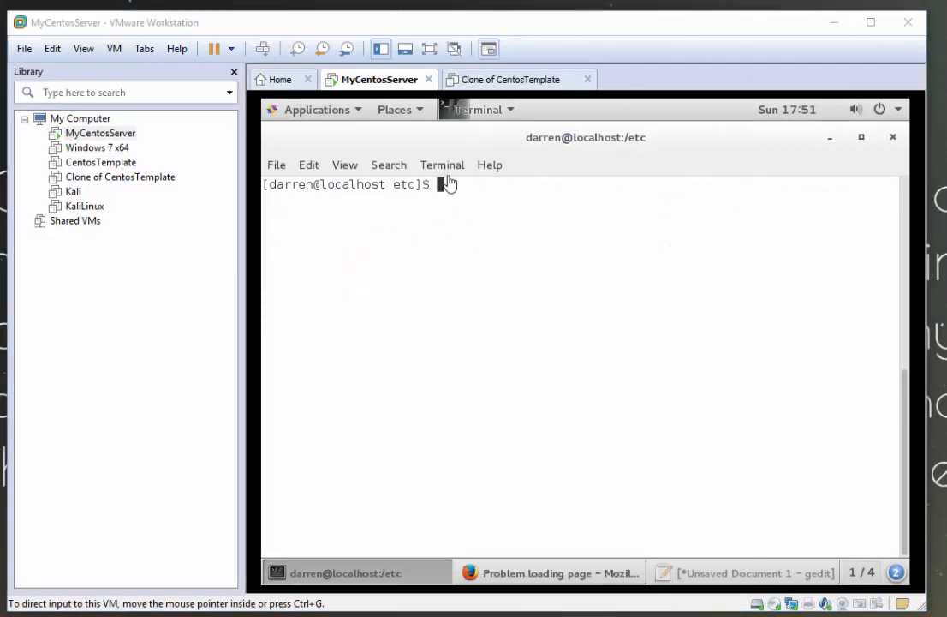
Symlink /etc/httpd/sites-available/site1.com.conf into /etc/httpd/sites-enabled with sudo ln -s
left_click(446, 184)
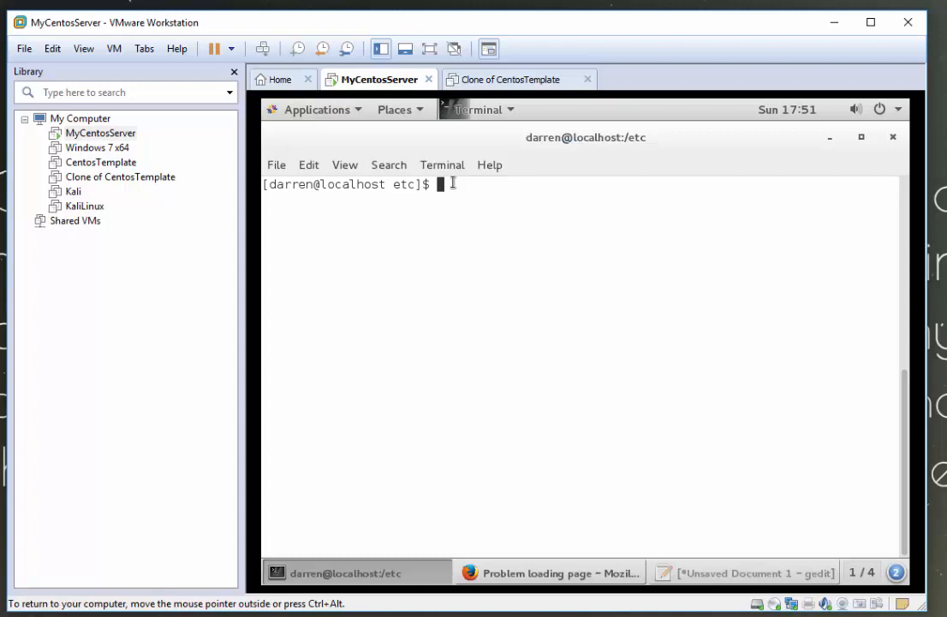
type("sudo ln -s /e")
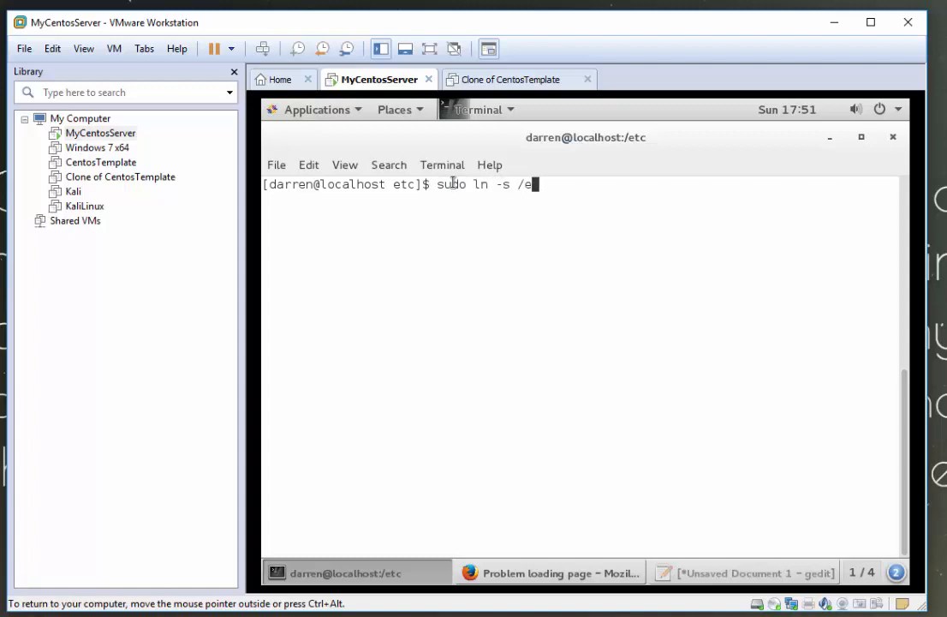
type("tc/htt")
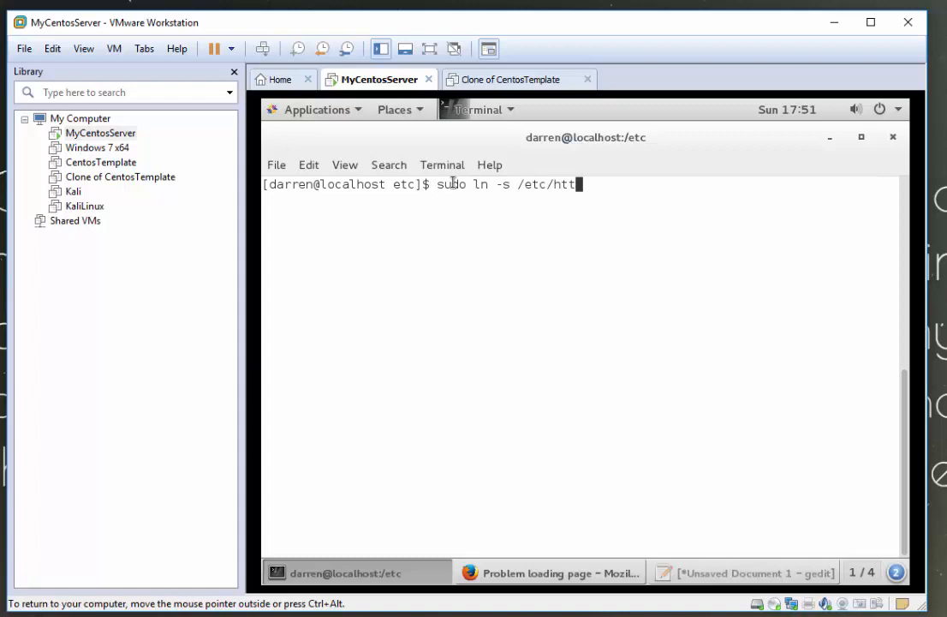
type("pd/sites-available/")
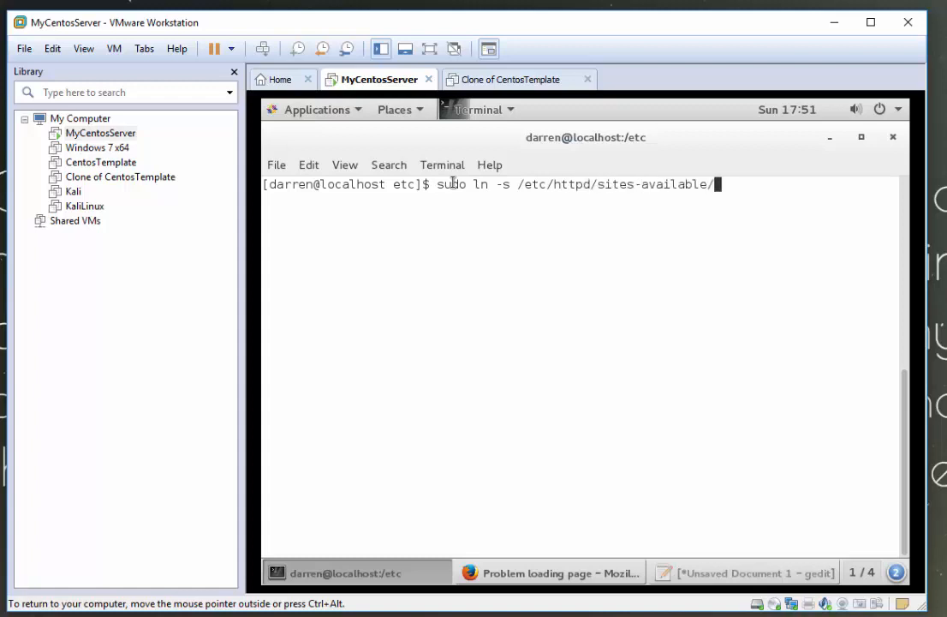
type("site")
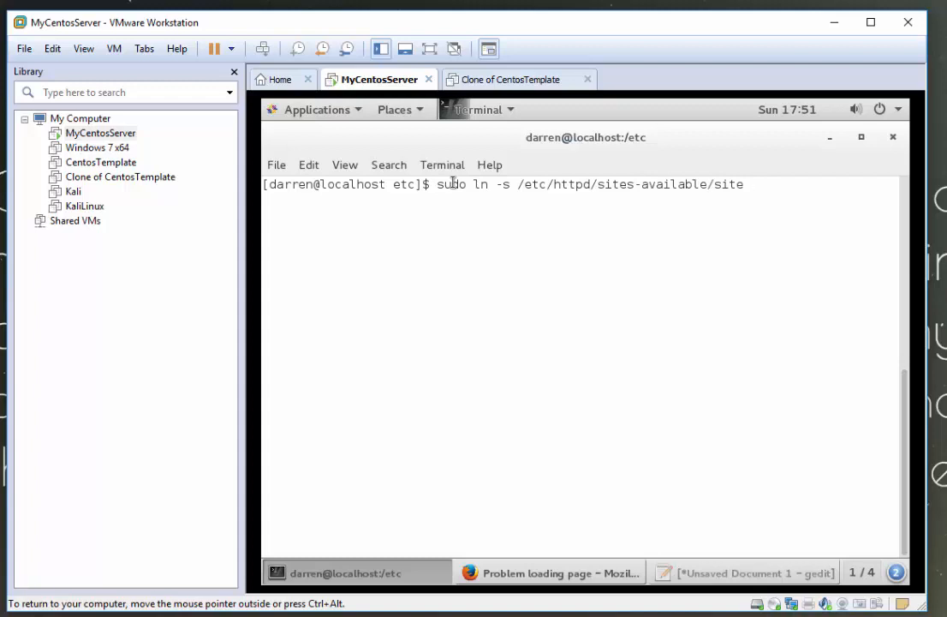
type("1.com.conf /e")
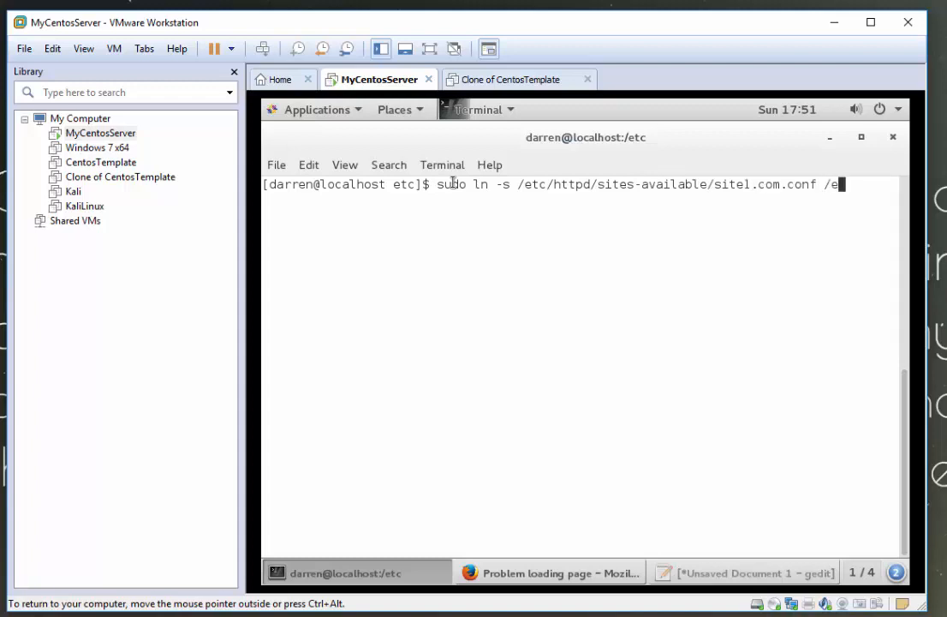
type("tc/")
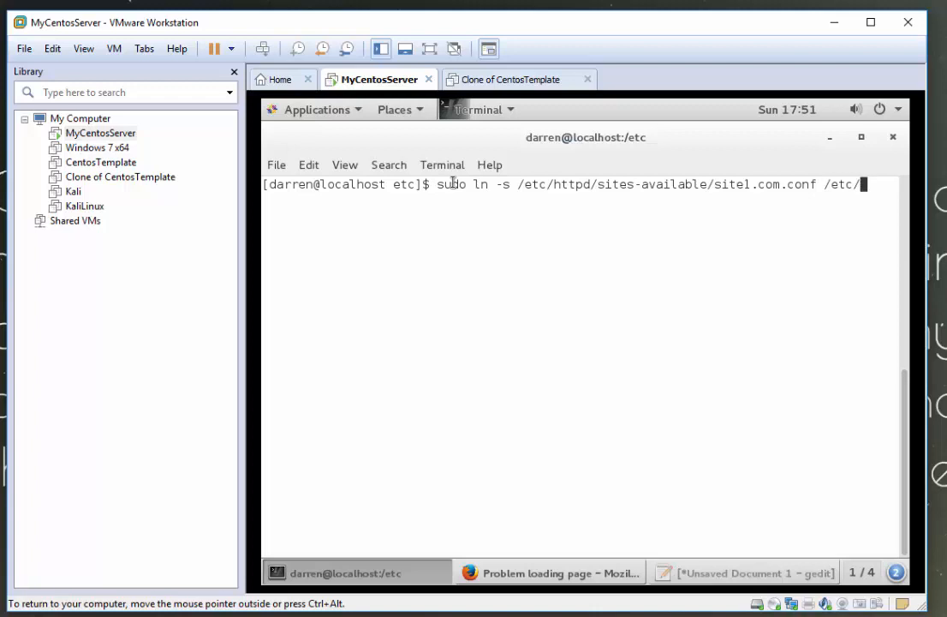
type("httpd")
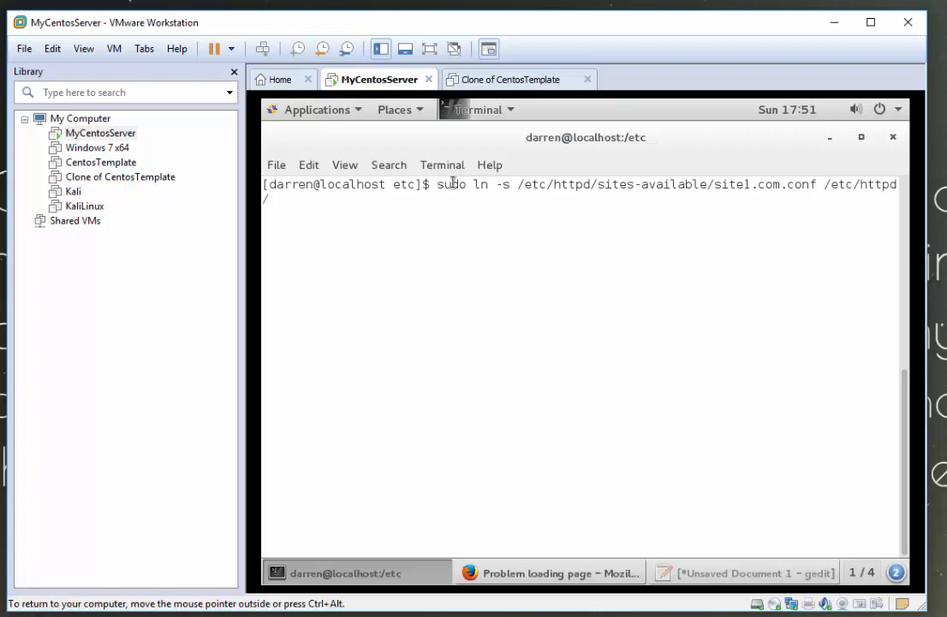
type("/sites-enabled/")
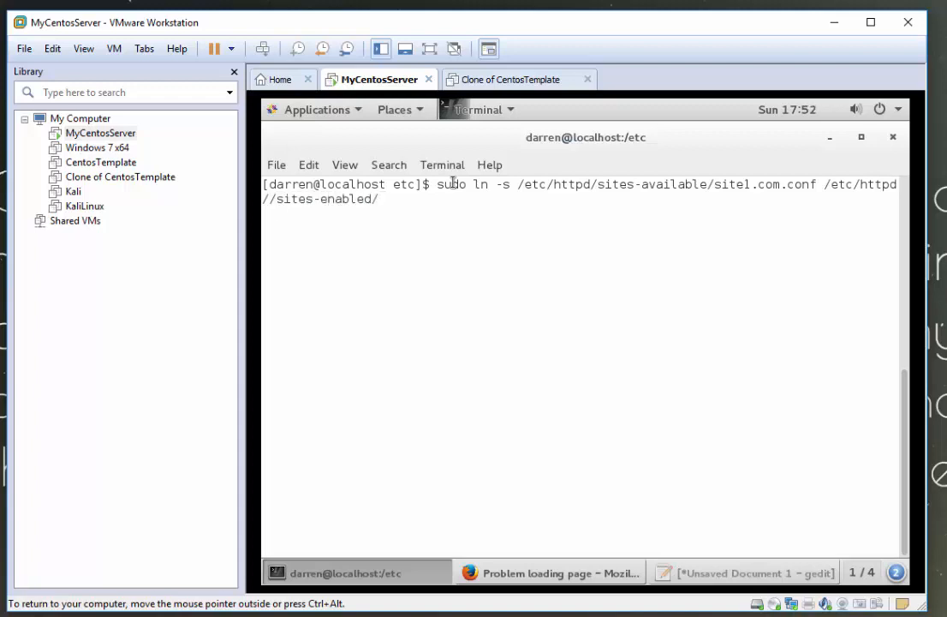
type("s")
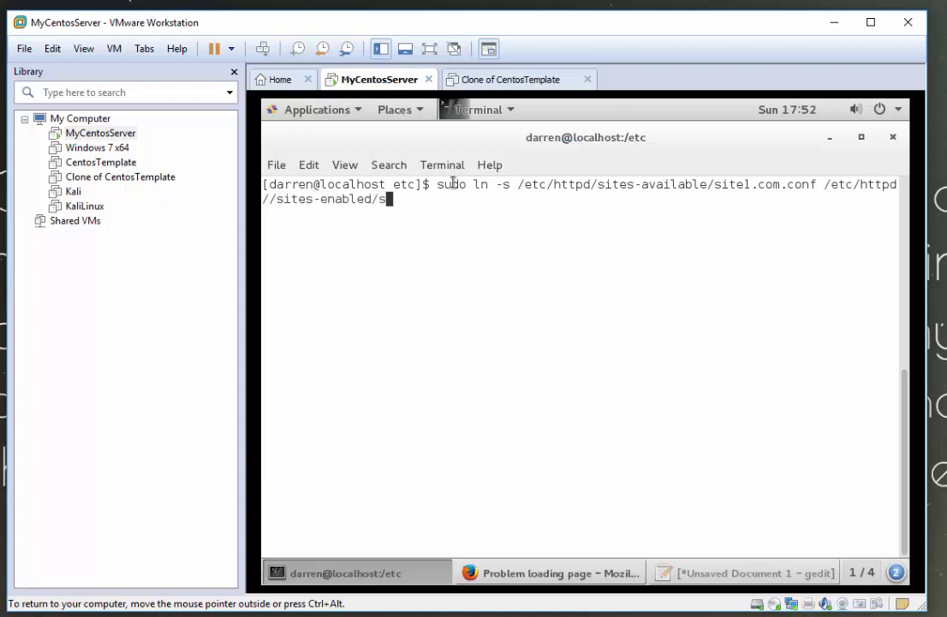
type("ite1.c")
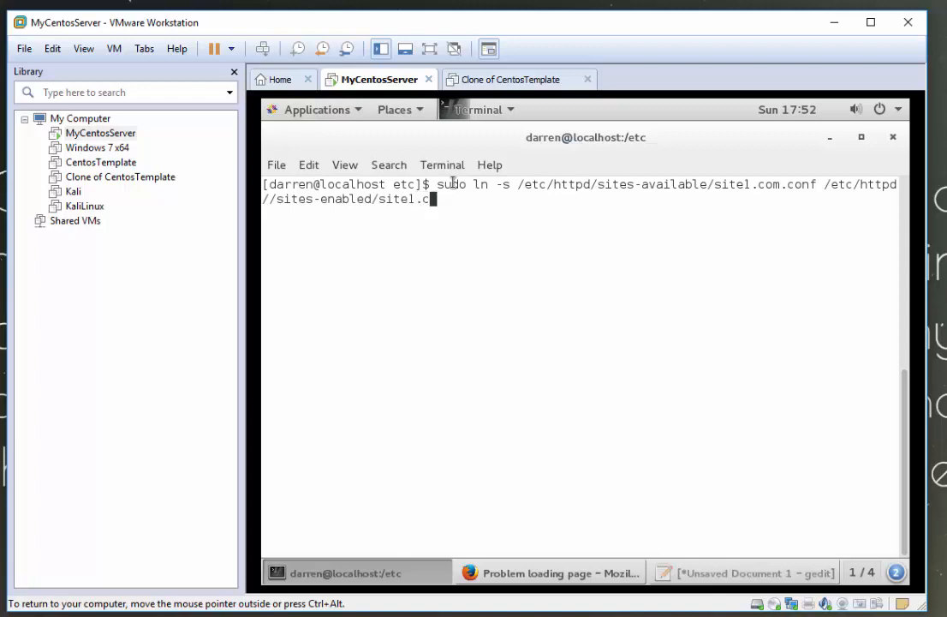
type("om.")
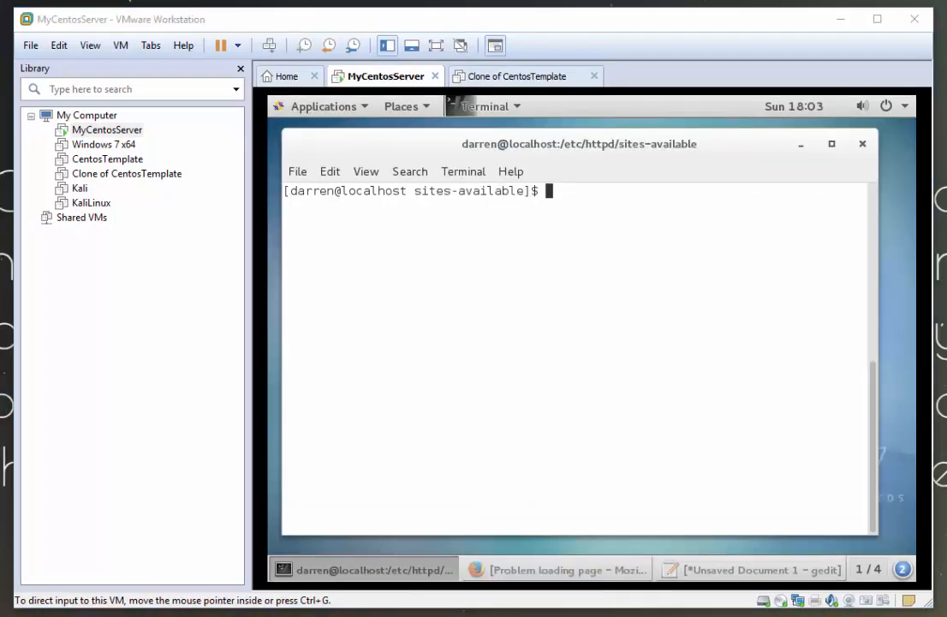
mouse_move(647, 240)
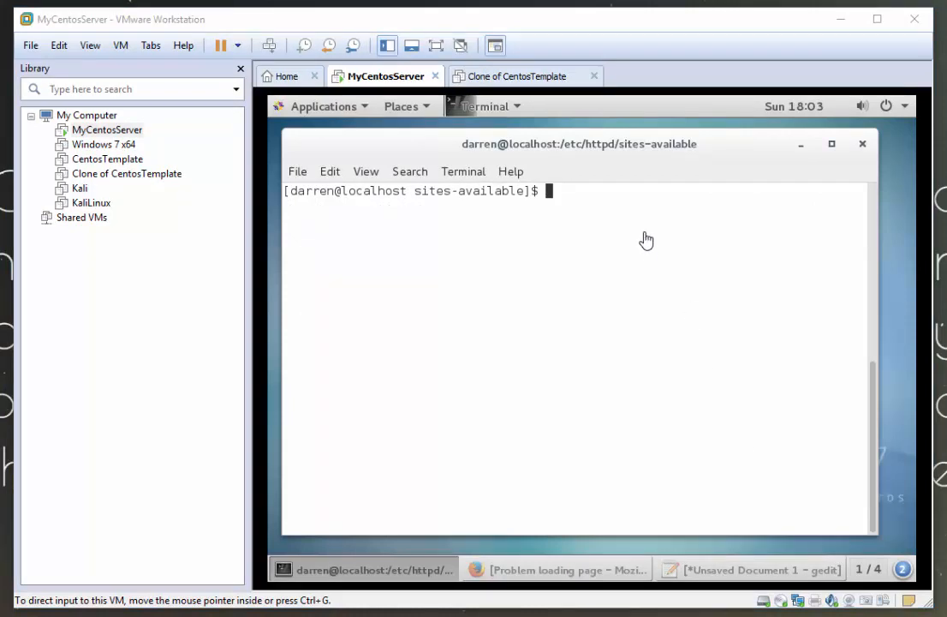
Run sudo service httpd restart, which fails, and dismiss the SELinux alert
type("sudo service")
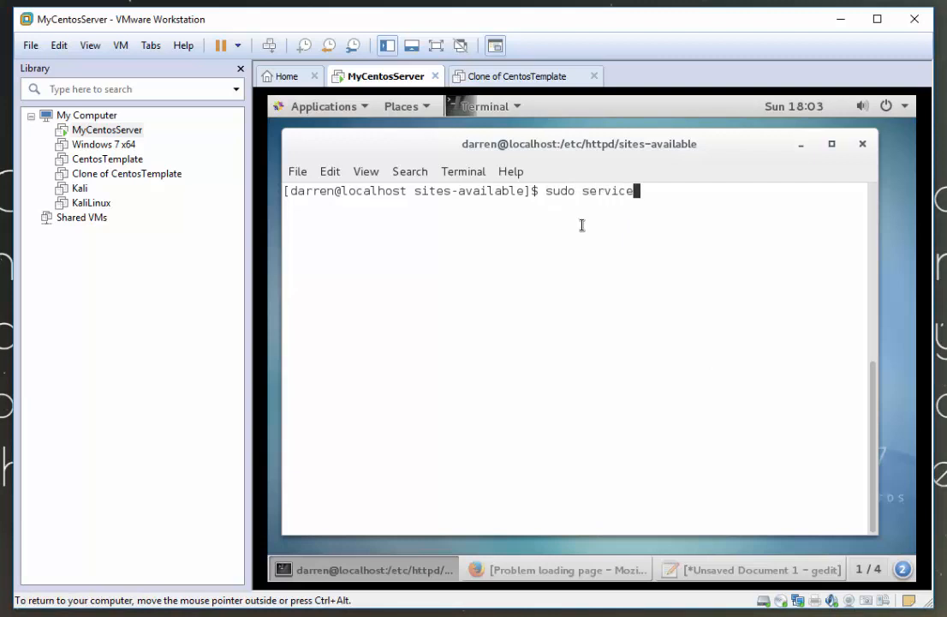
type("httpd")
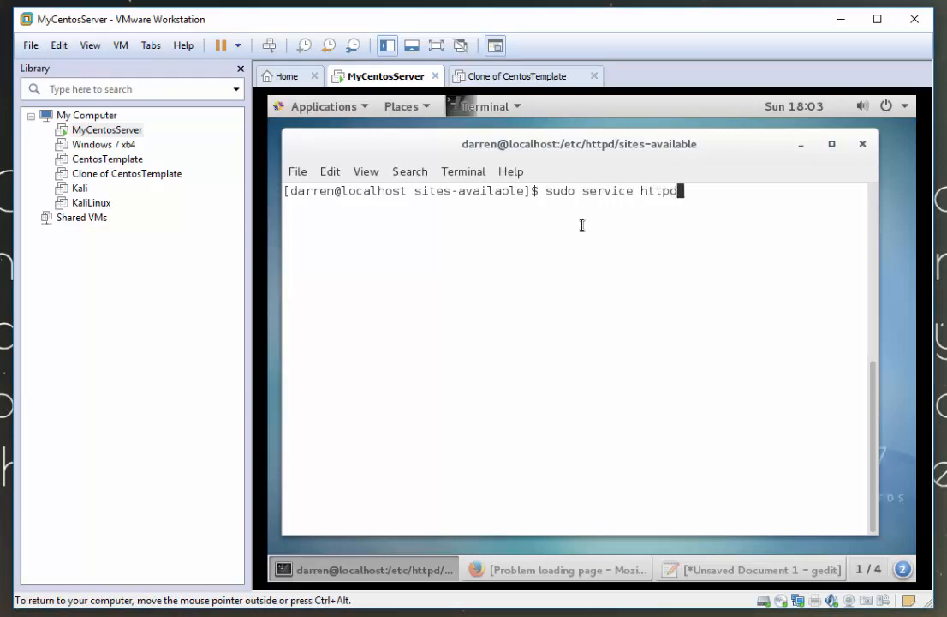
type("restart")
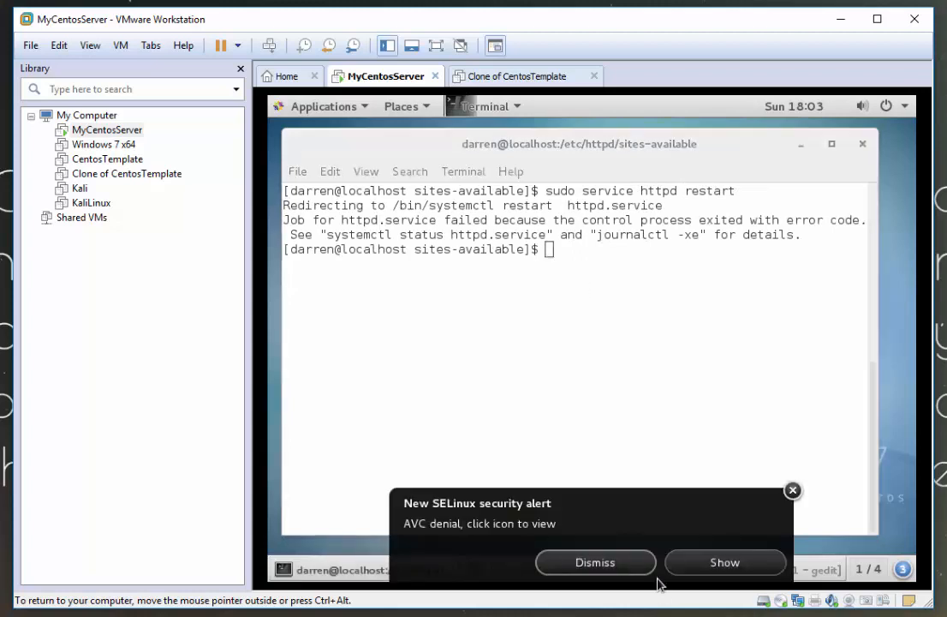
left_click(594, 562)
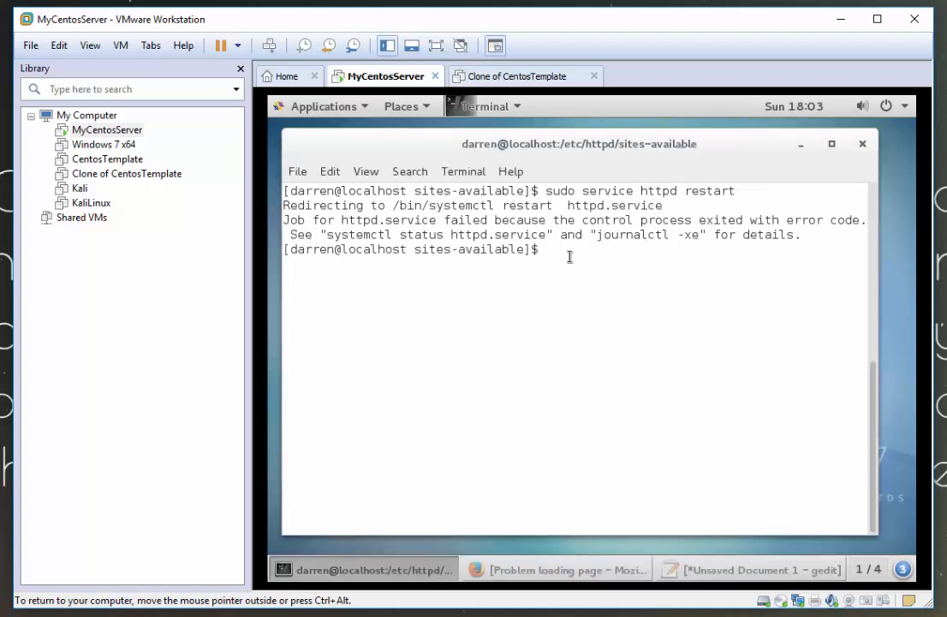
type("sudo")
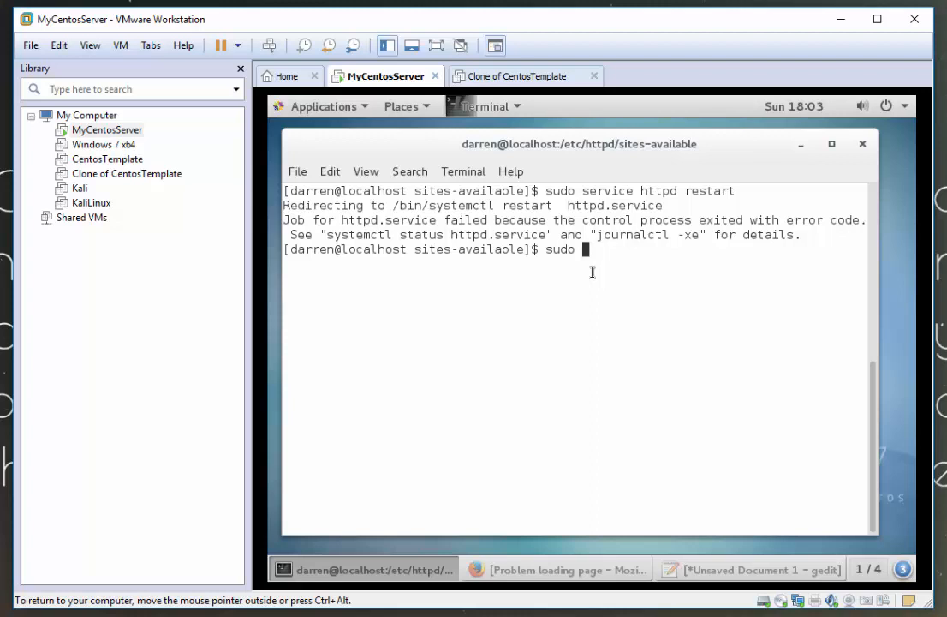
Set SELinux permissive with sudo setenforce 0 and restart httpd successfully
type("seten")
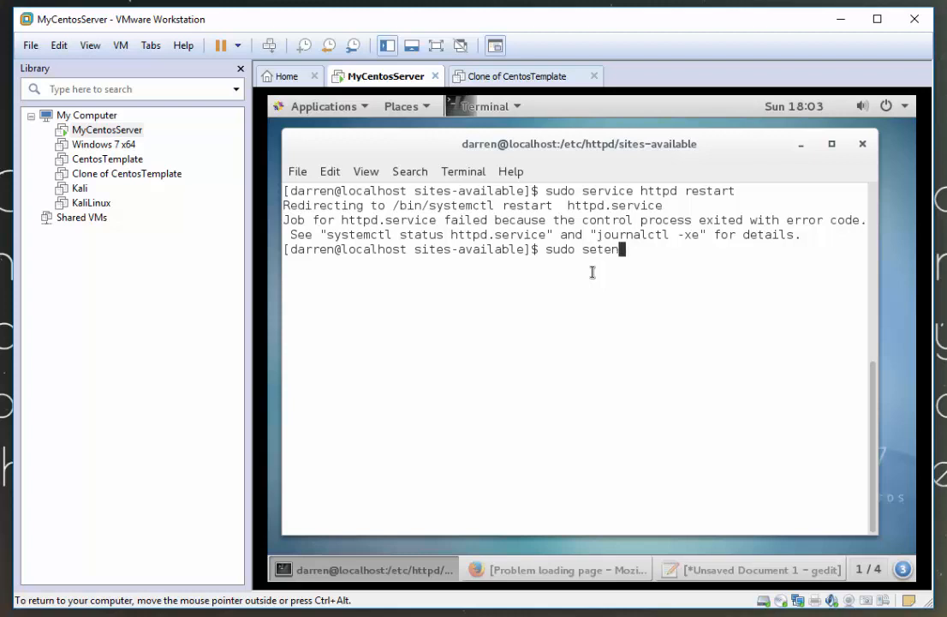
type("force 0")
type("sudo service httpd restart")
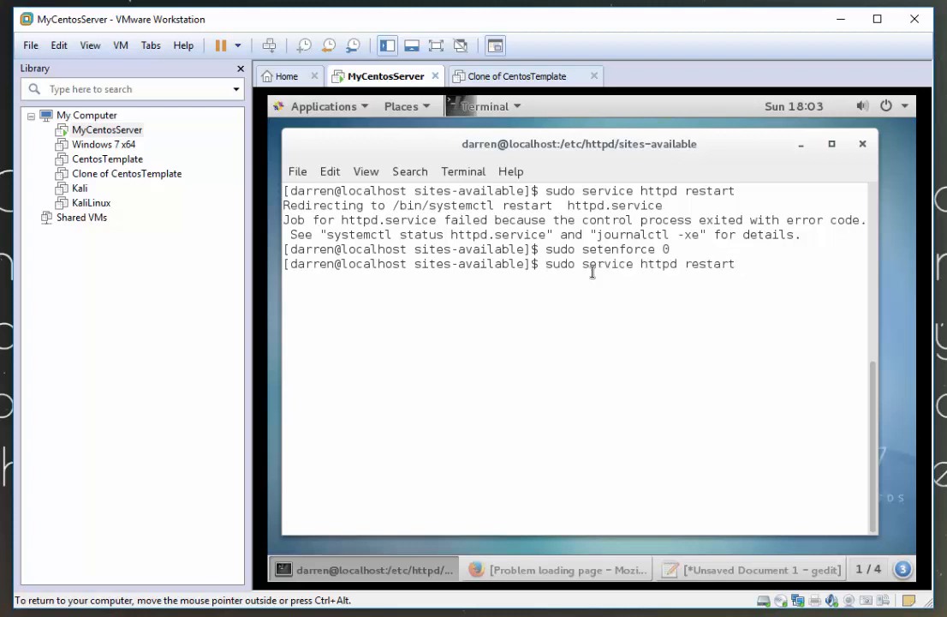
key("Return")
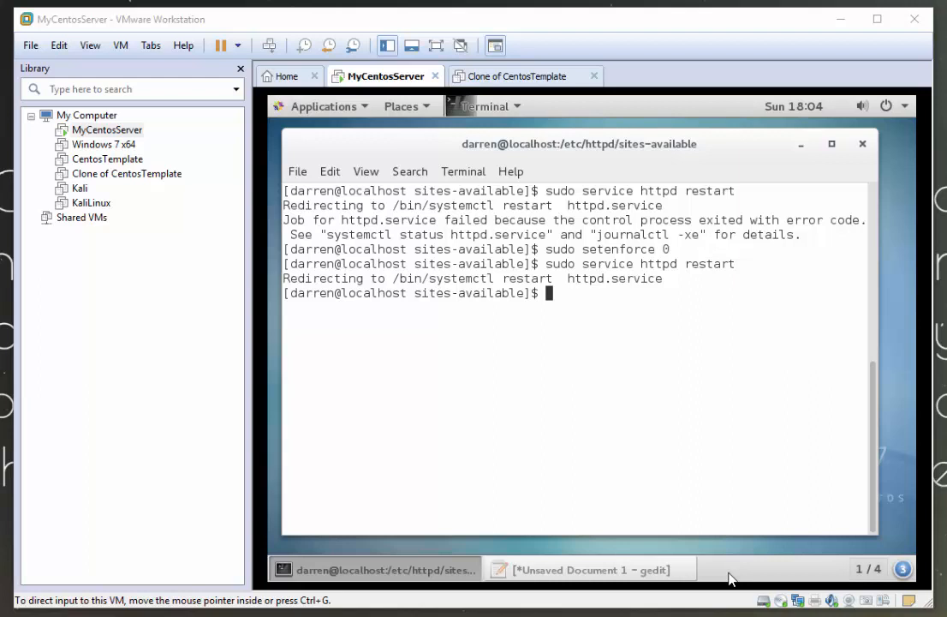
mouse_move(363, 106)
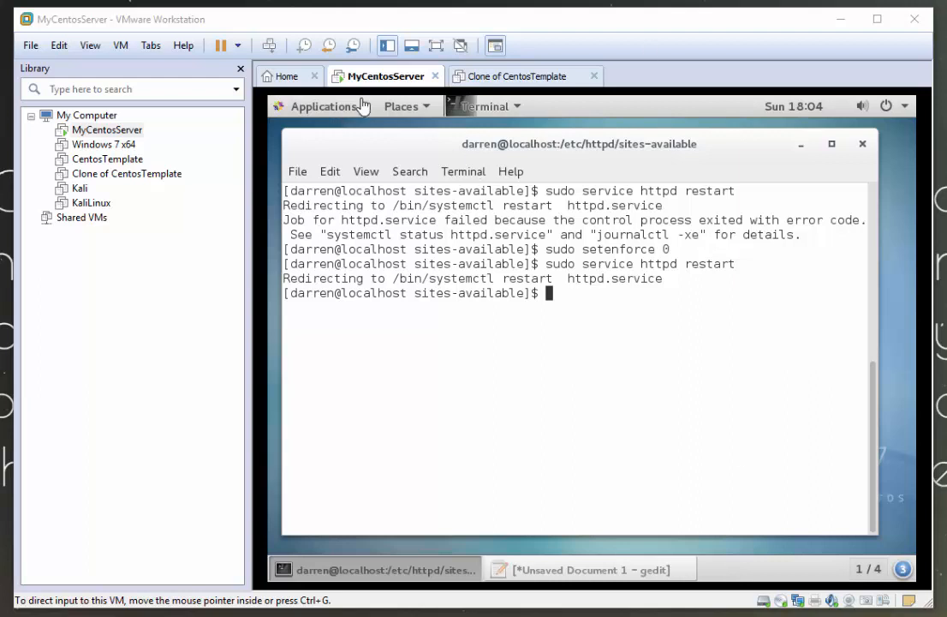
Load site1.com/ in the VM's Firefox, then start entering site2 in a new tab
left_click(323, 105)
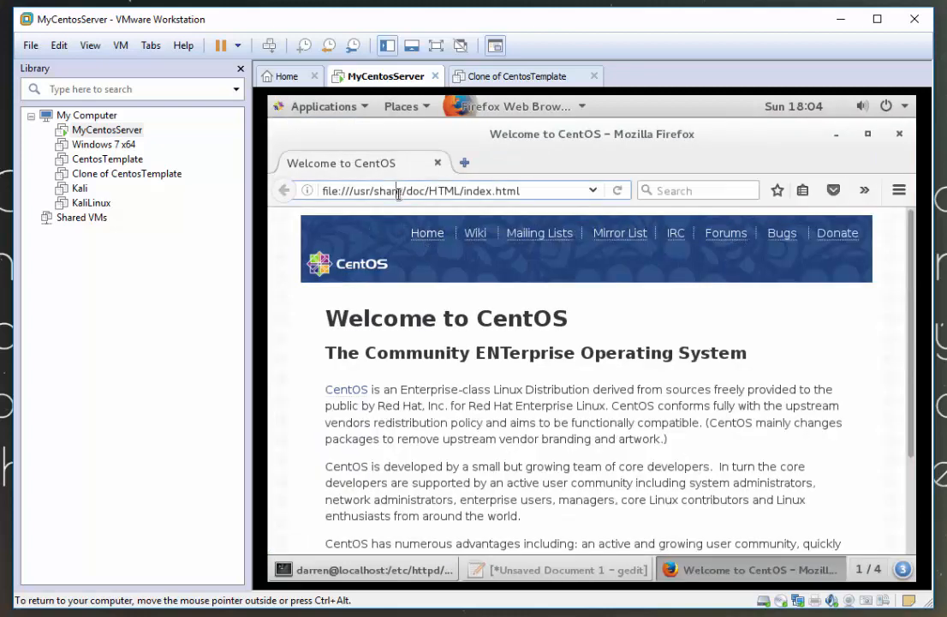
type("site1.com/")
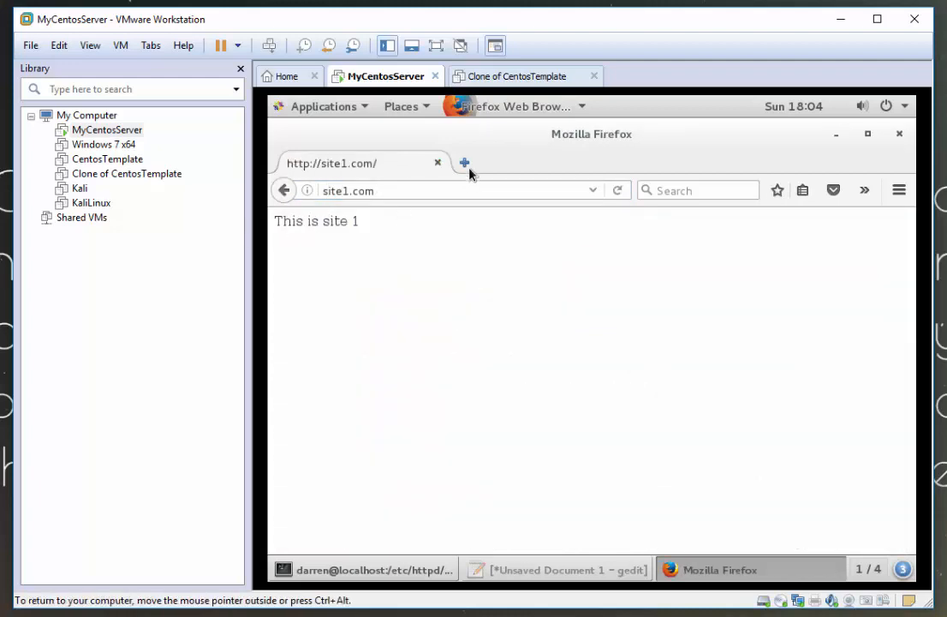
type("site2")
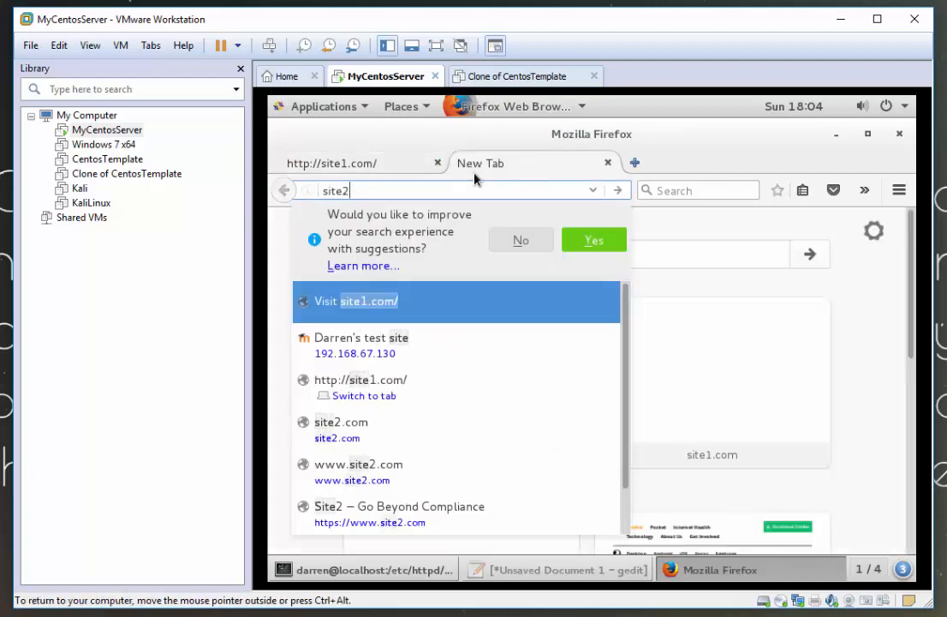